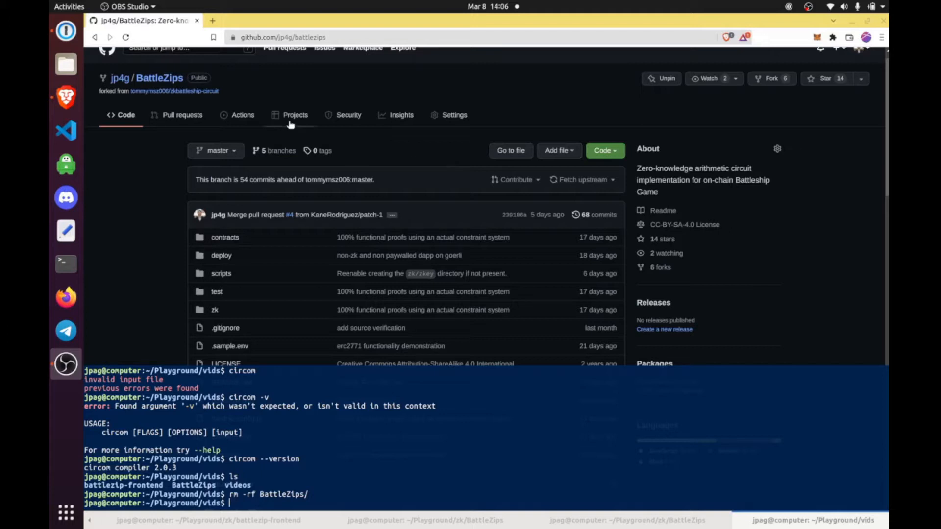
pyautogui.moveTo(246, 94)
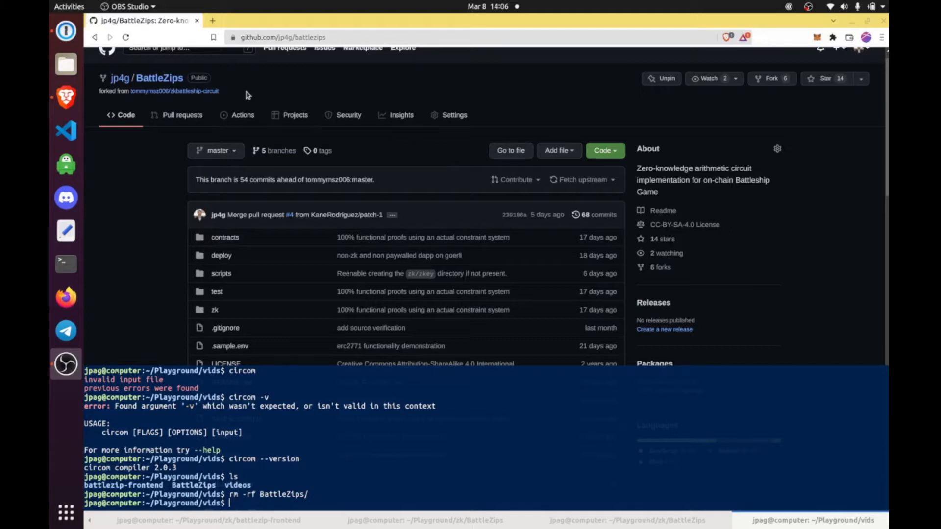
pyautogui.moveTo(189, 144)
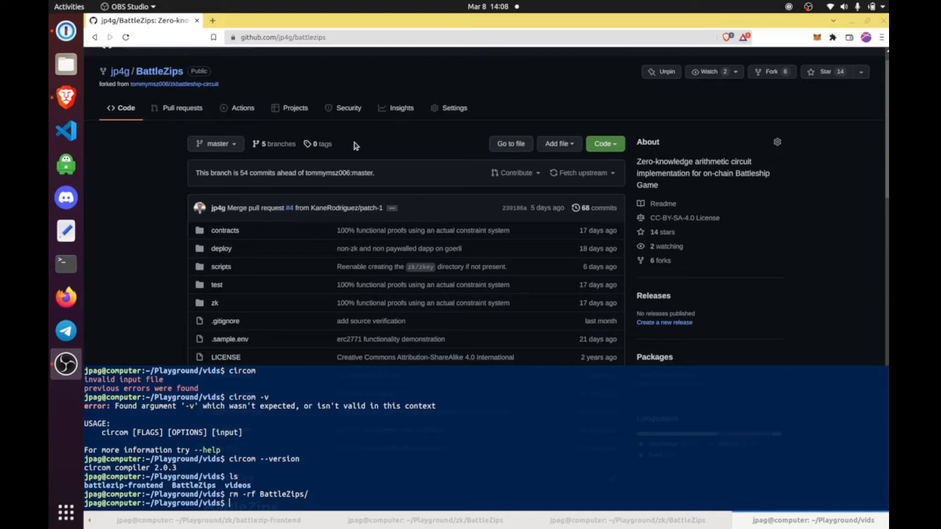
pyautogui.moveTo(179, 144)
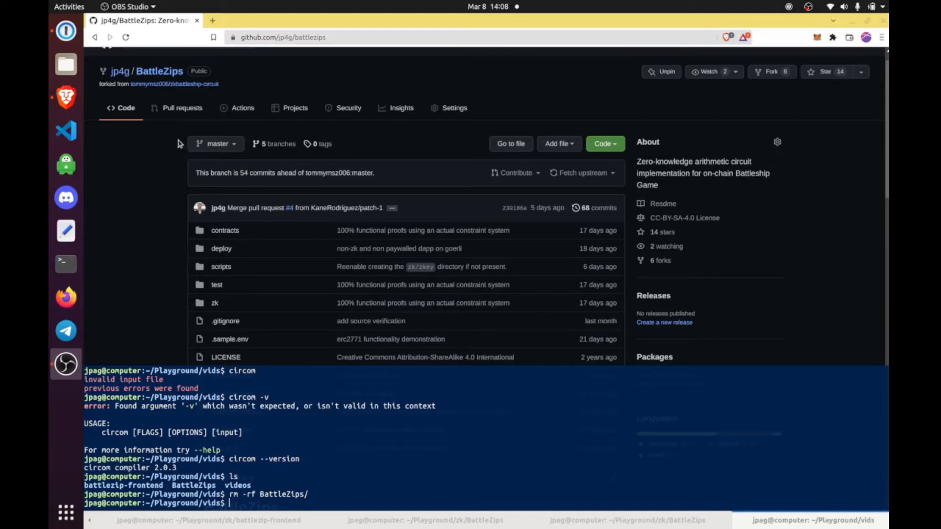
pyautogui.moveTo(386, 70)
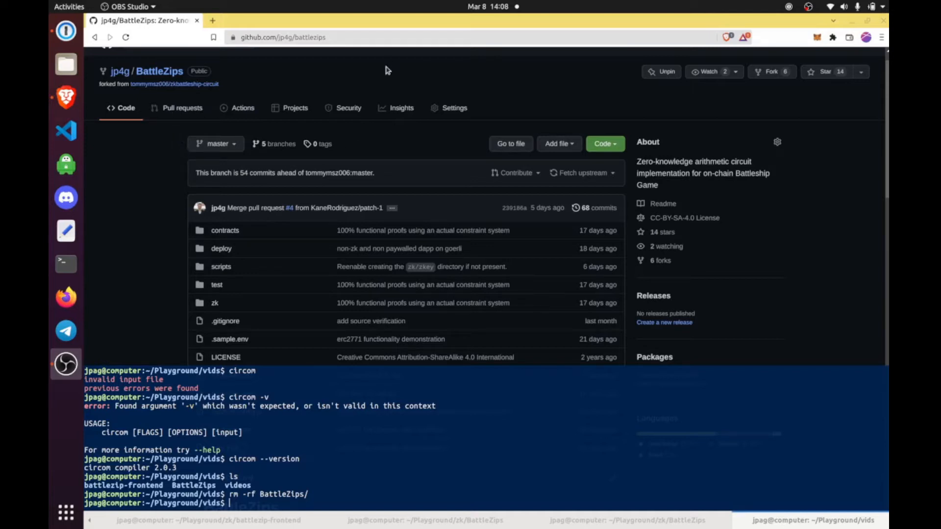
pyautogui.moveTo(176, 144)
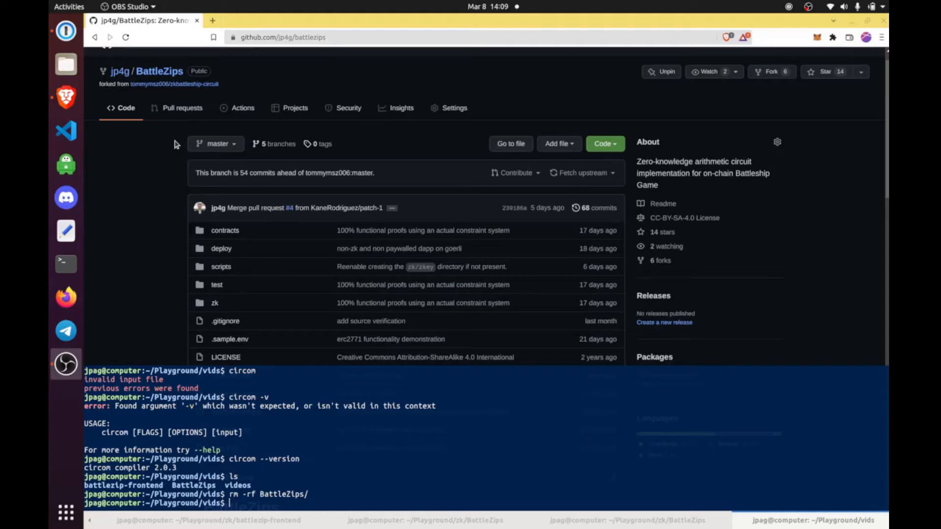
# Step: Copy the BattleZips HTTPS clone URL and git clone it into the vids folder
pyautogui.scroll(-3)
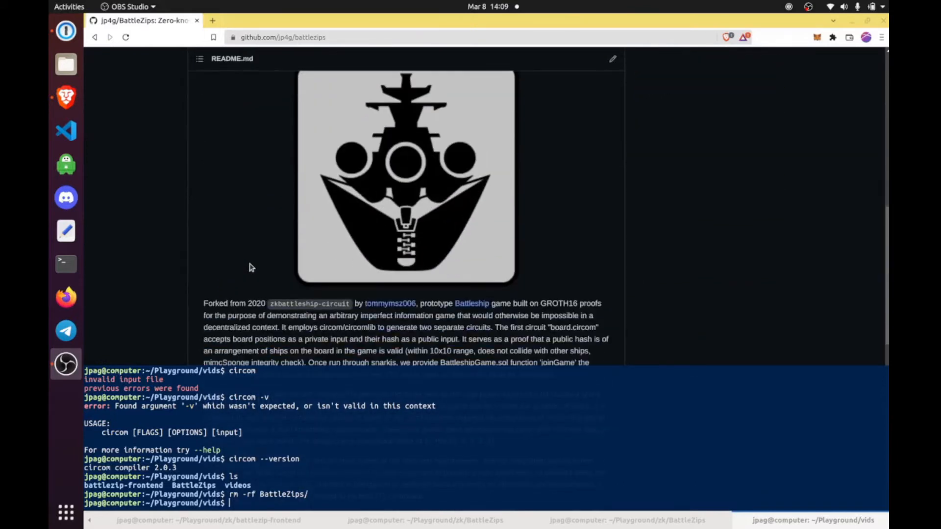
pyautogui.scroll(-3)
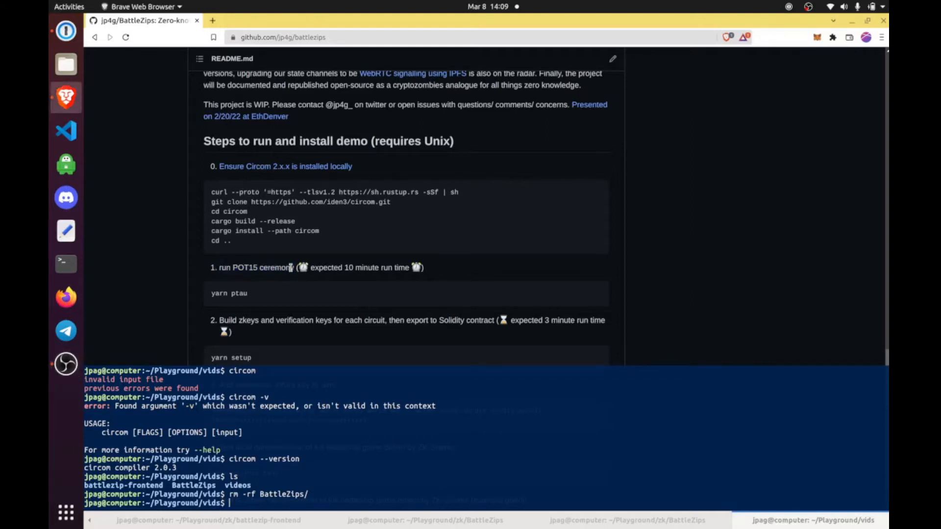
pyautogui.click(605, 118)
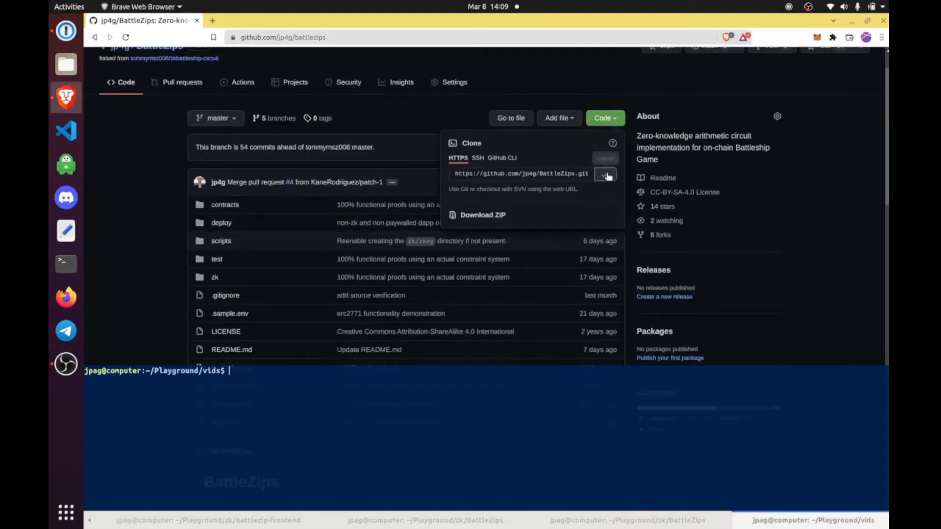
pyautogui.scroll(-3)
pyautogui.write('g')
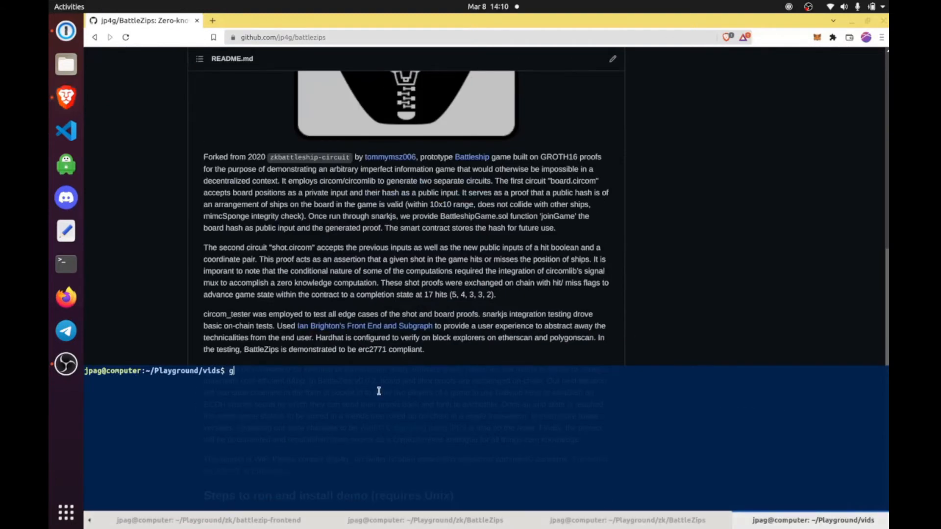
pyautogui.write('it clone https://github.com/jp4g/BattleZips.git')
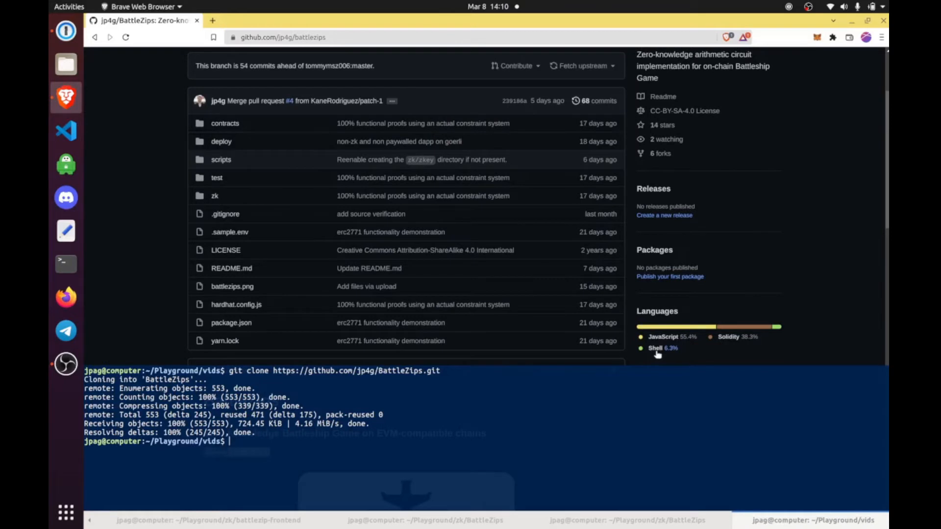
pyautogui.moveTo(737, 346)
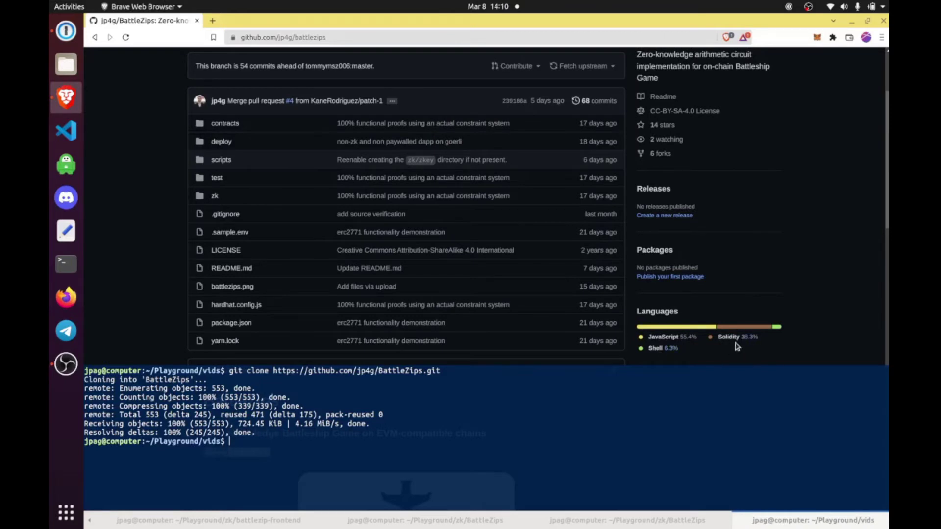
pyautogui.scroll(-3)
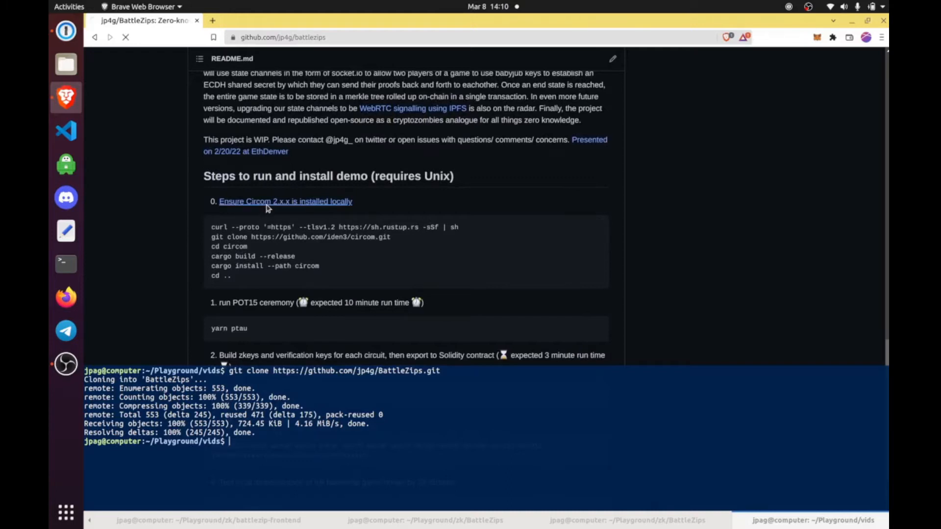
# Step: Follow the 'Ensure Circom 2.x.x is installed locally' link and read installation.md
pyautogui.click(285, 201)
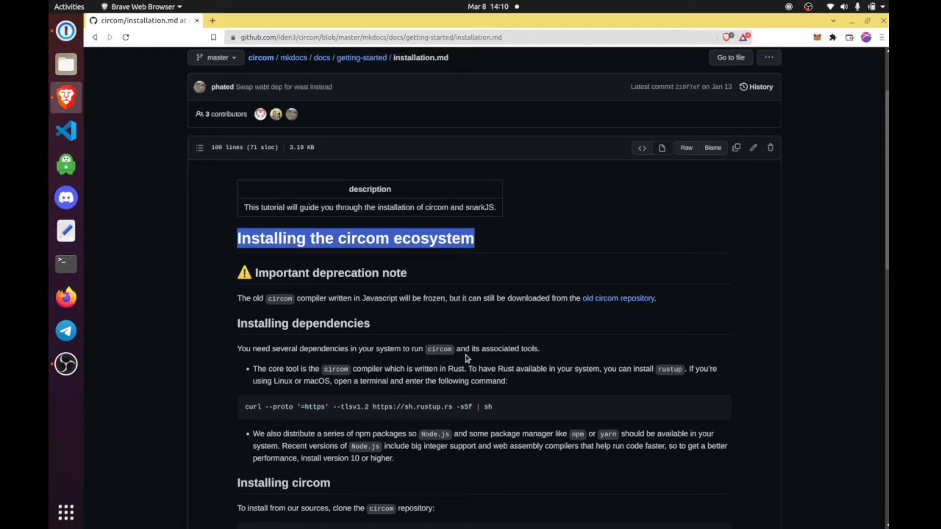
pyautogui.scroll(-3)
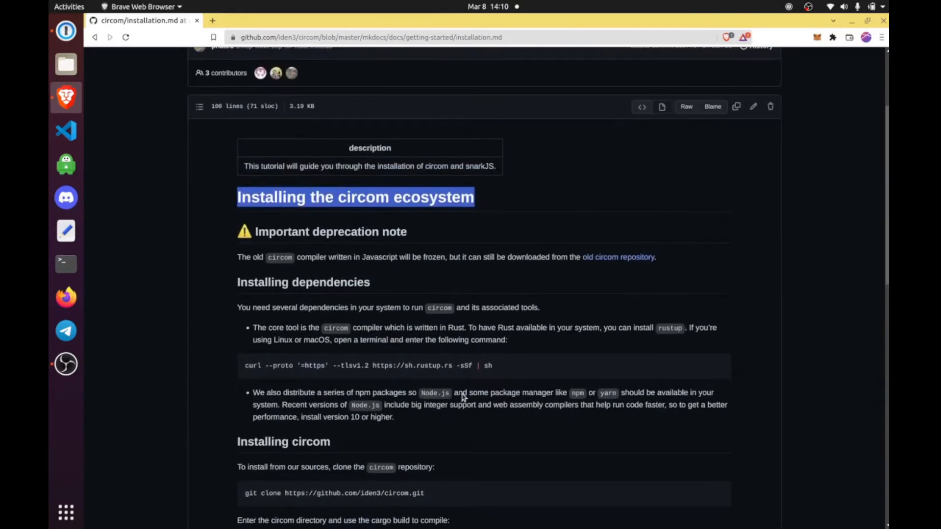
pyautogui.scroll(-3)
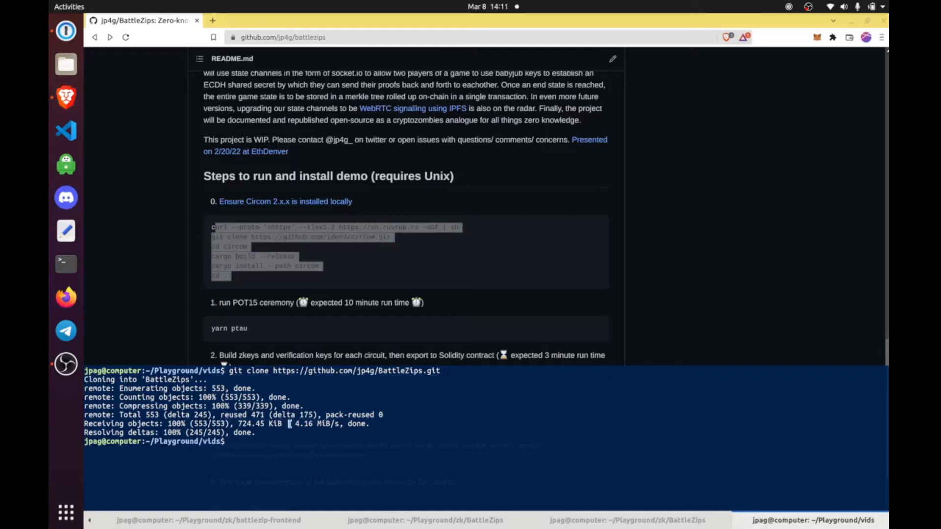
# Step: Run circom --version and confirm the compiler reports version 2.0.3
pyautogui.write('circom --v')
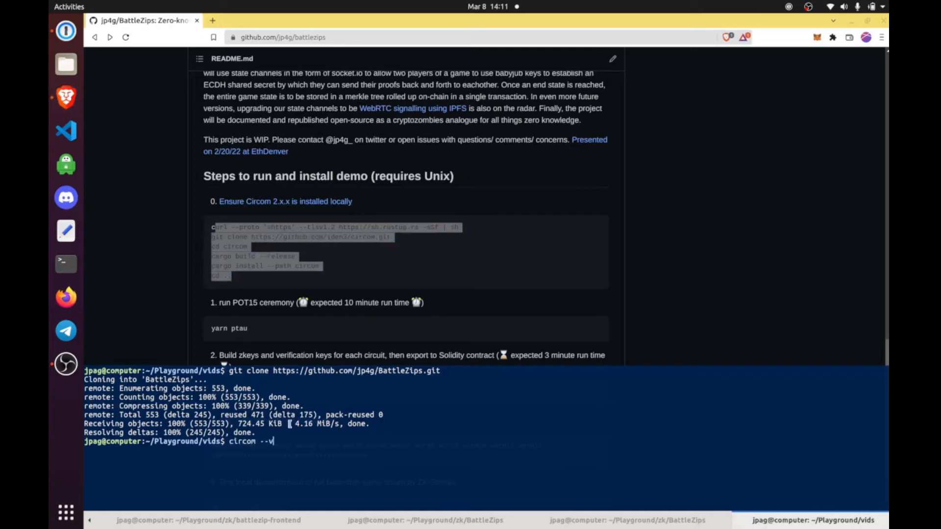
pyautogui.press('Return')
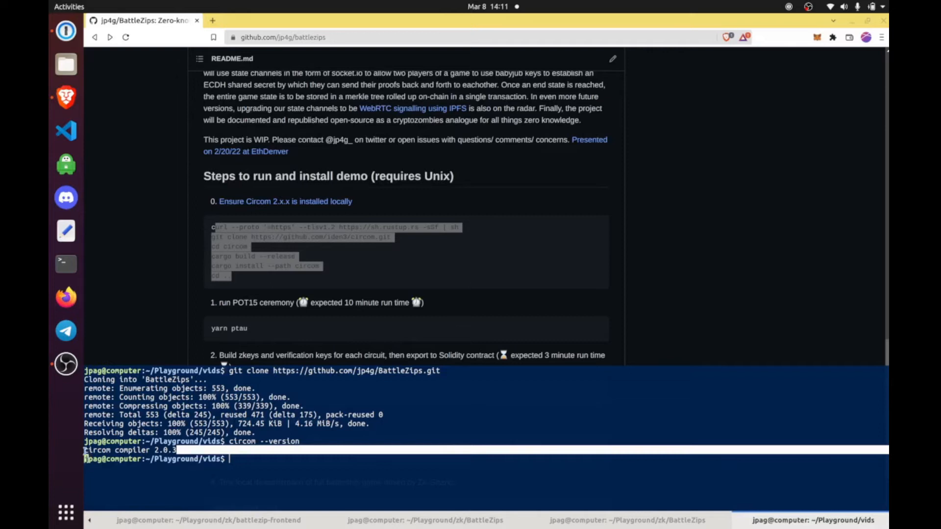
pyautogui.doubleClick(127, 450)
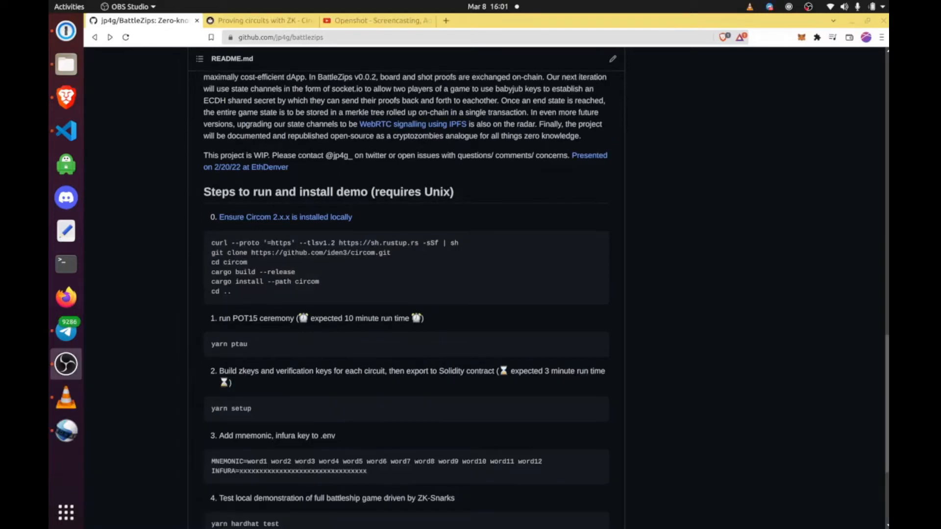
pyautogui.moveTo(263, 351)
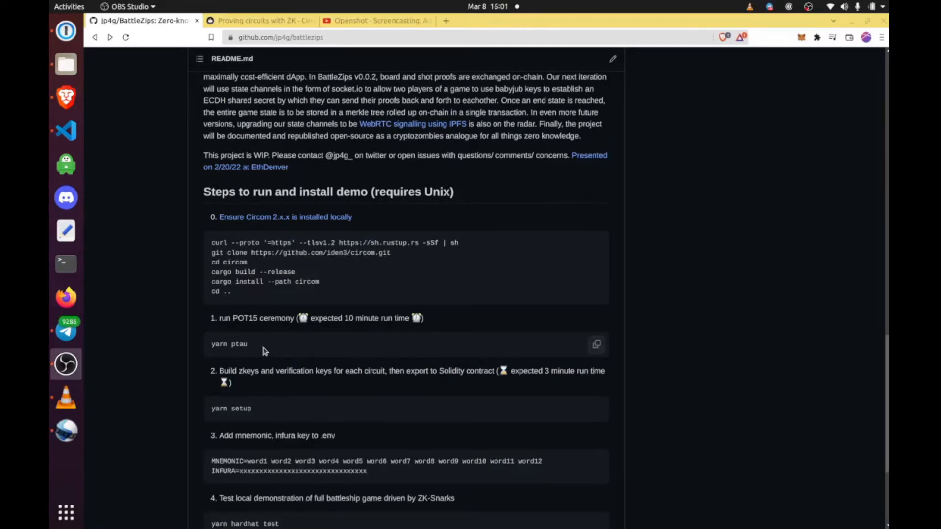
# Step: Highlight the 'yarn ptau' command under the README's POT15 ceremony step
pyautogui.doubleClick(229, 344)
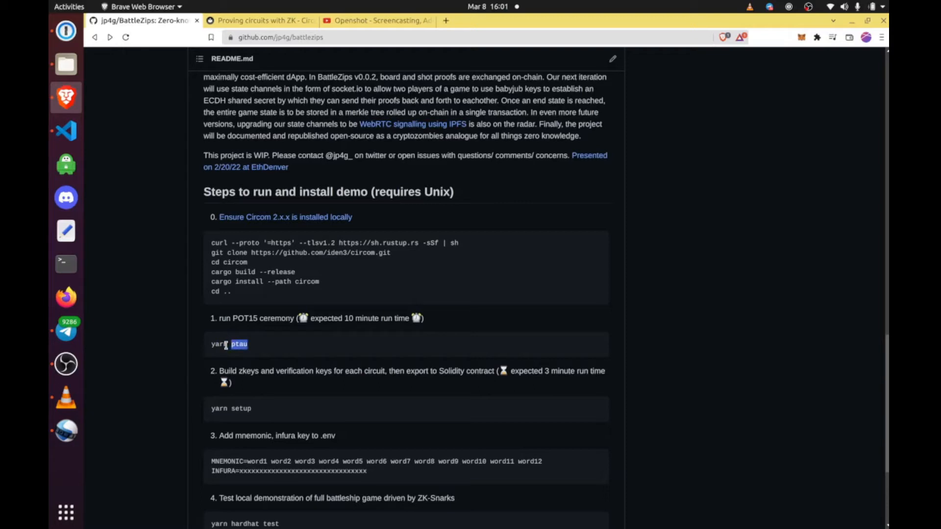
pyautogui.doubleClick(241, 318)
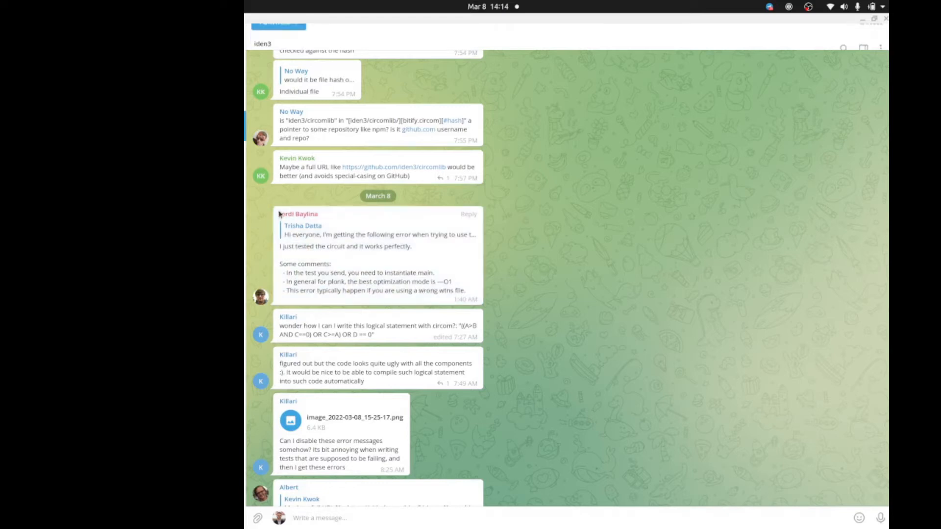
# Step: Scroll the iden3 Telegram chat to the reply saying PLONK only needs ptau
pyautogui.scroll(-3)
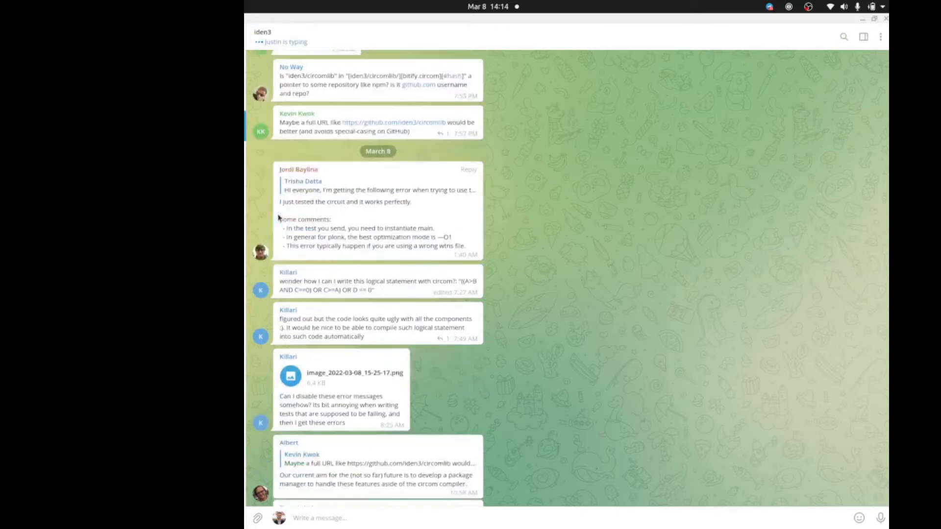
pyautogui.scroll(-3)
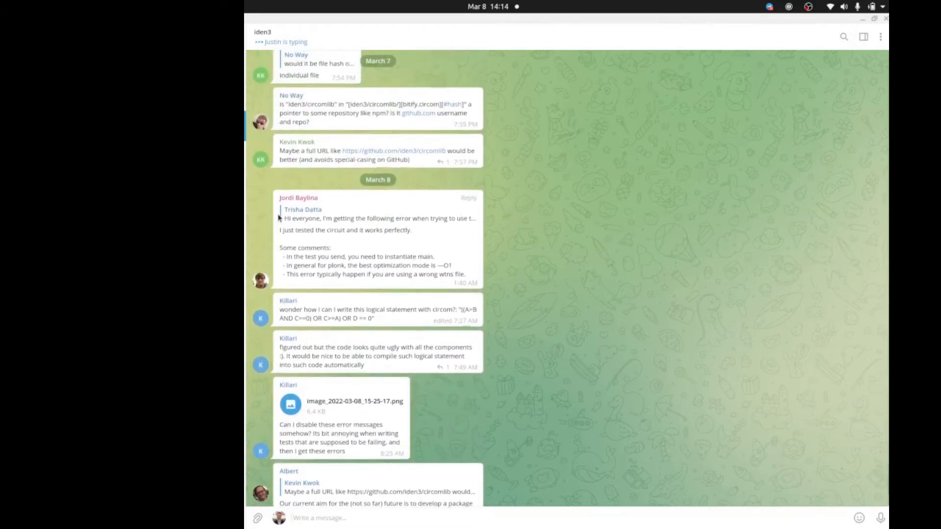
pyautogui.scroll(-3)
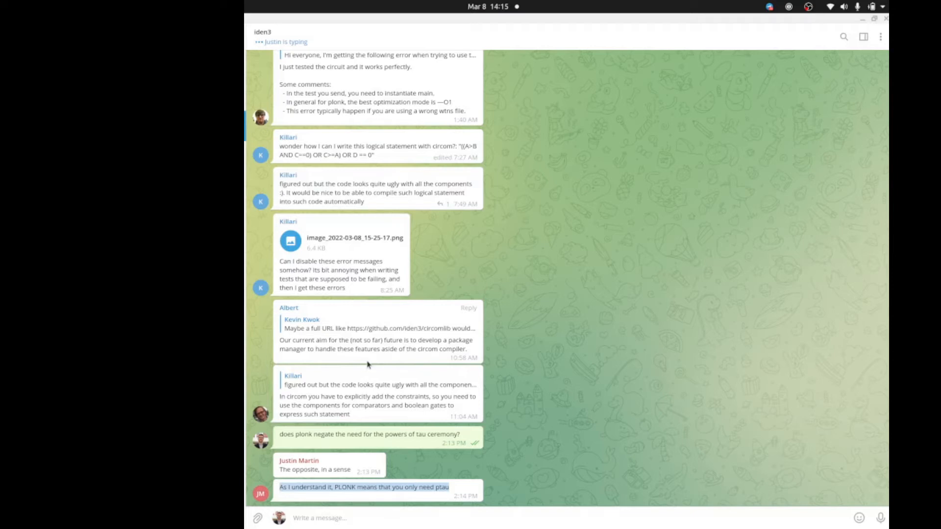
pyautogui.moveTo(328, 122)
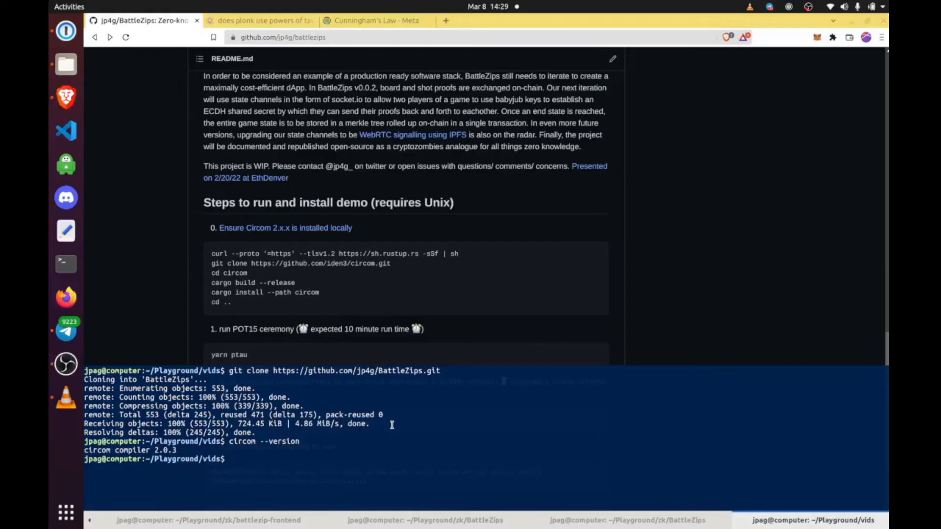
# Step: Change into BattleZips and review package.json dependencies such as circomlib and circomlibjs
pyautogui.write('cd')
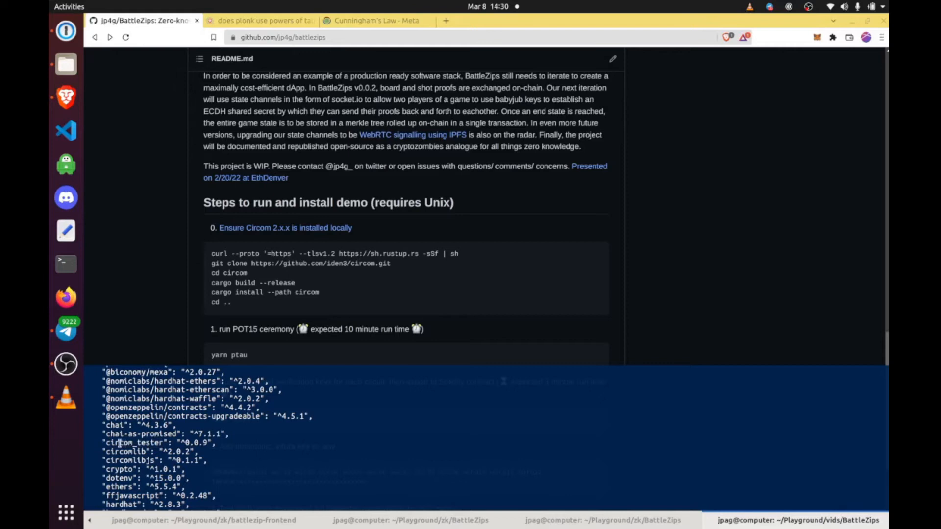
pyautogui.doubleClick(132, 442)
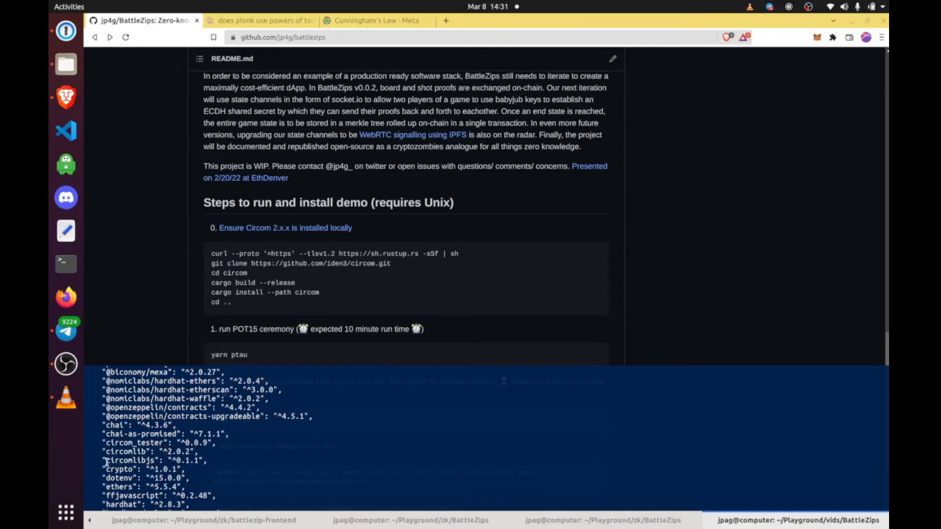
pyautogui.doubleClick(131, 461)
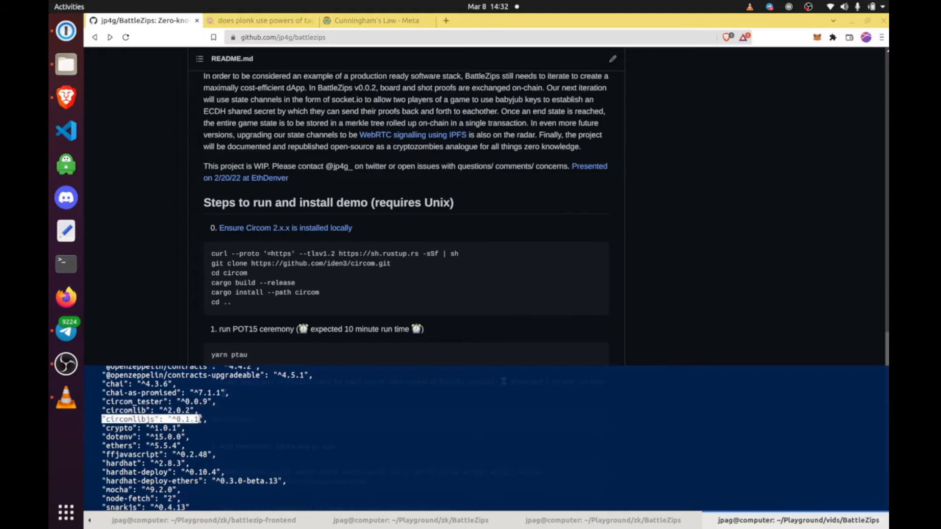
pyautogui.scroll(-3)
pyautogui.write('code .')
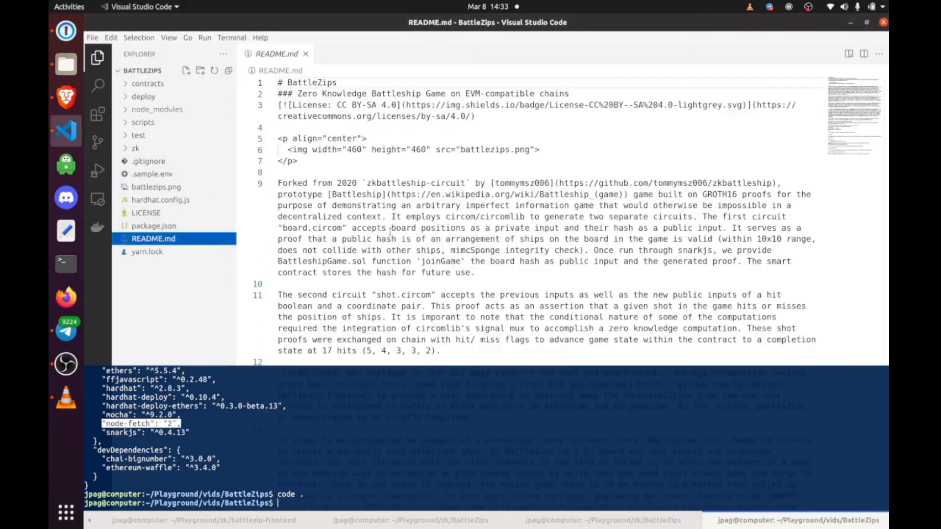
# Step: Preview README.md in Visual Studio Code and scroll to the yarn ptau install step
pyautogui.moveTo(393, 228); pyautogui.dragTo(396, 238)
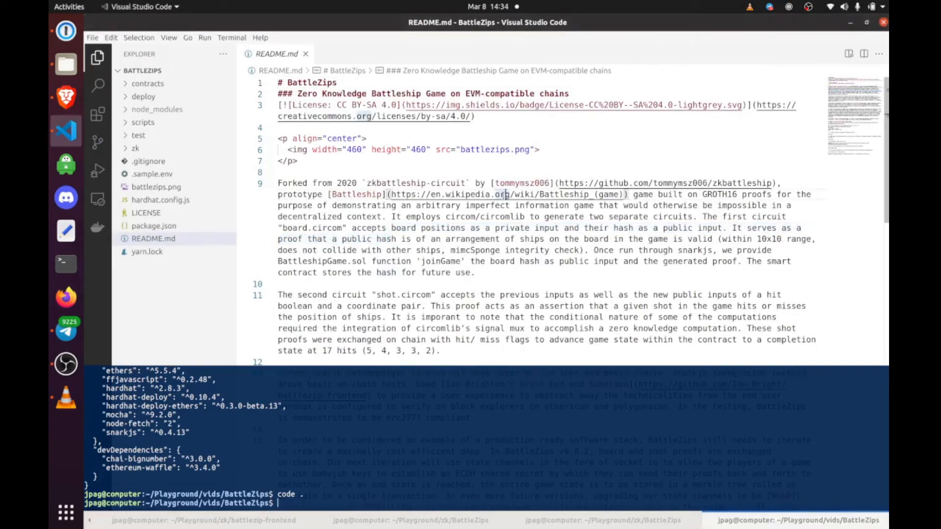
pyautogui.click(849, 54)
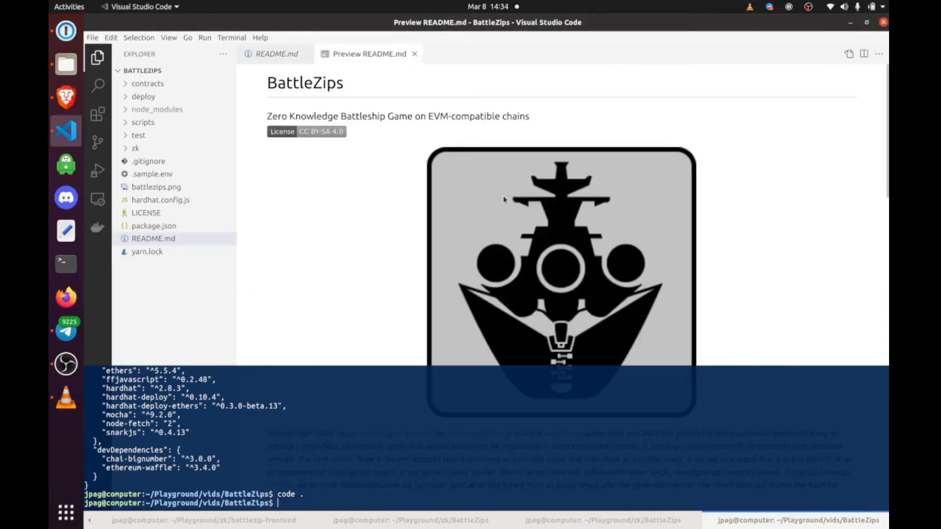
pyautogui.scroll(-3)
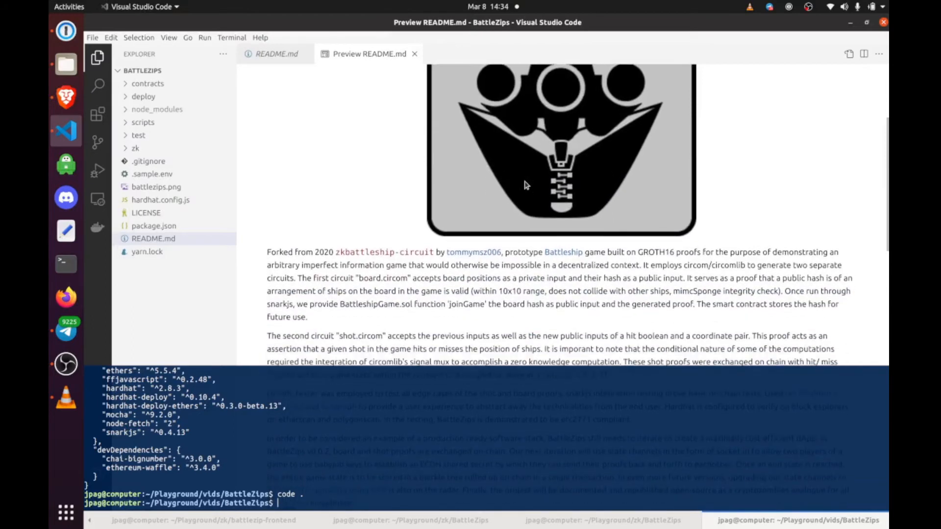
pyautogui.scroll(-3)
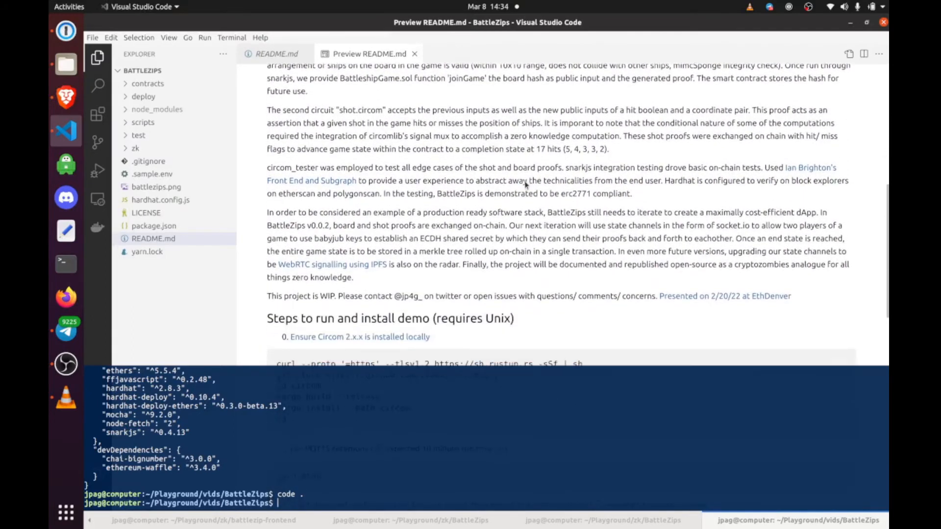
pyautogui.scroll(-3)
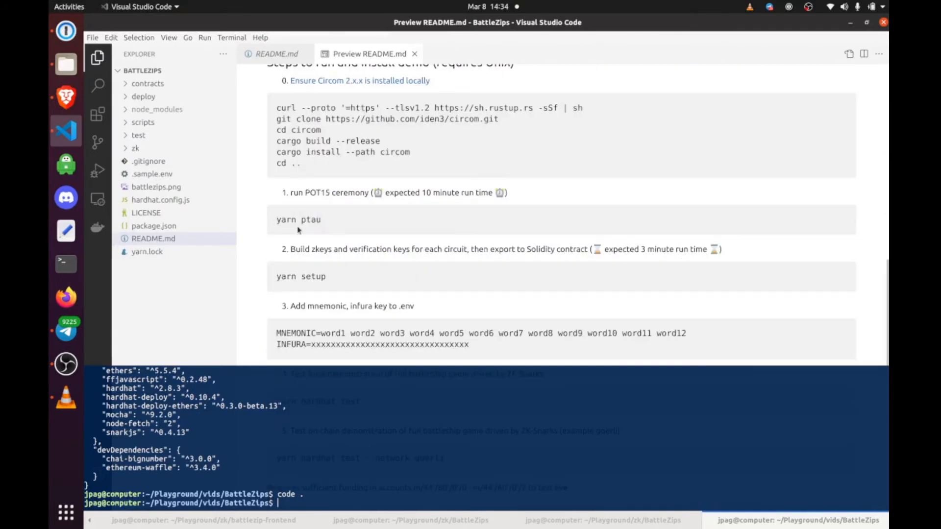
pyautogui.doubleClick(326, 193)
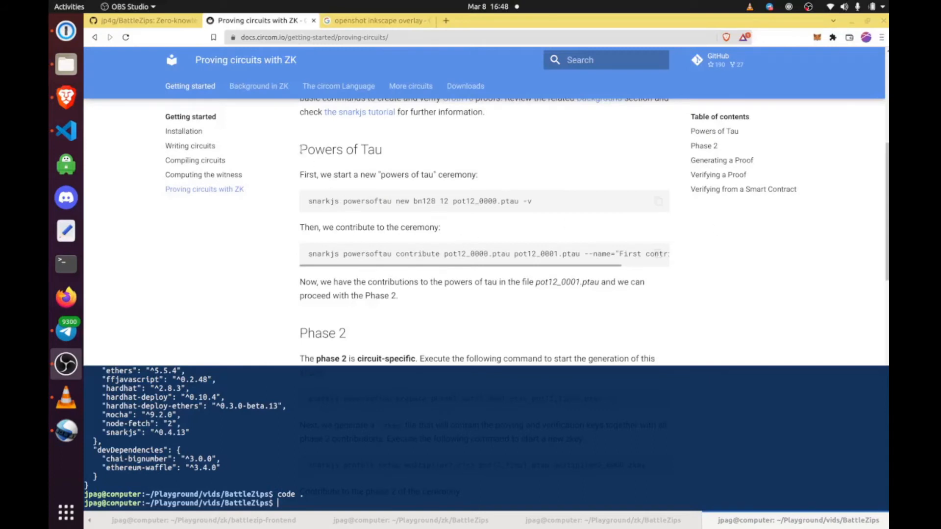
# Step: Review the Powers of Tau ceremony steps on docs.circom.io
pyautogui.doubleClick(443, 200)
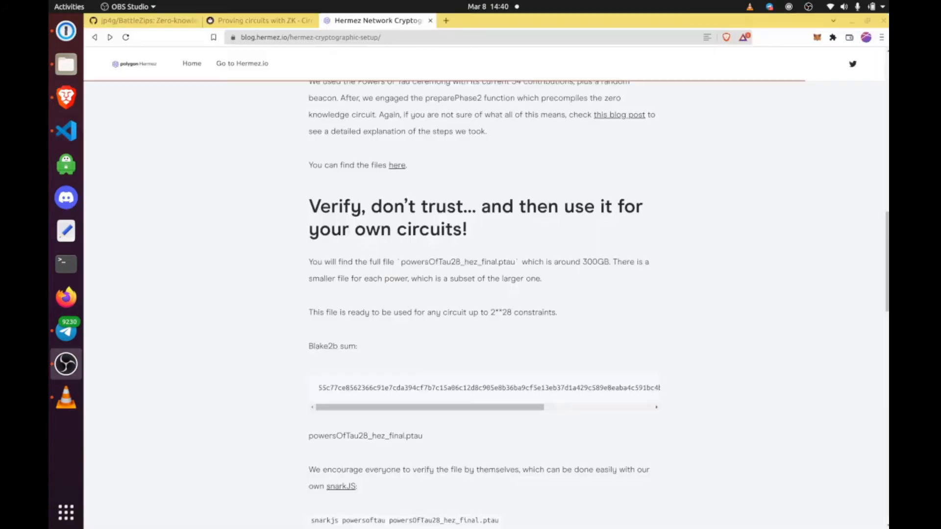
pyautogui.scroll(3)
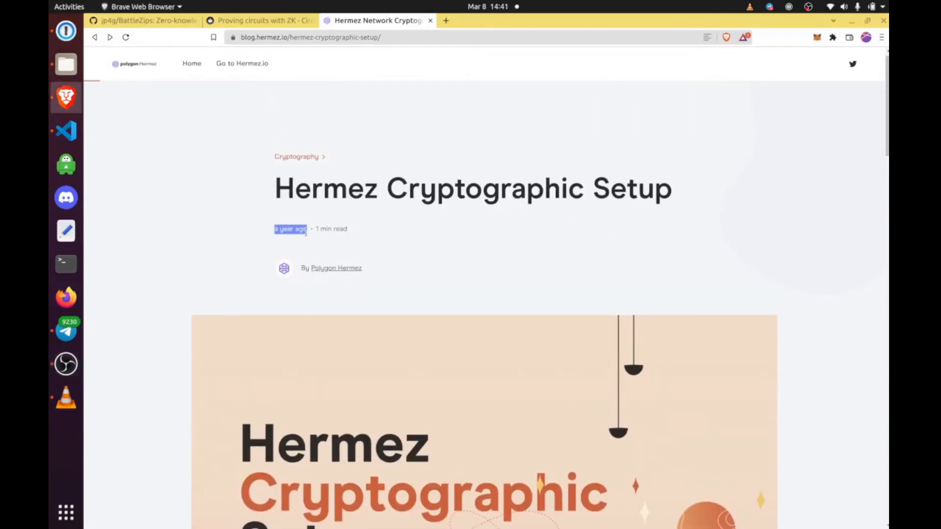
pyautogui.scroll(-3)
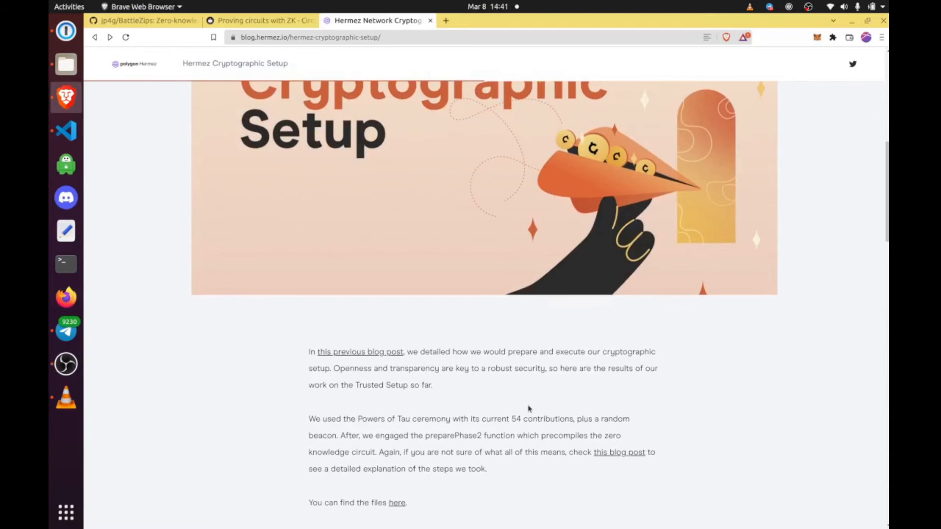
pyautogui.doubleClick(362, 419)
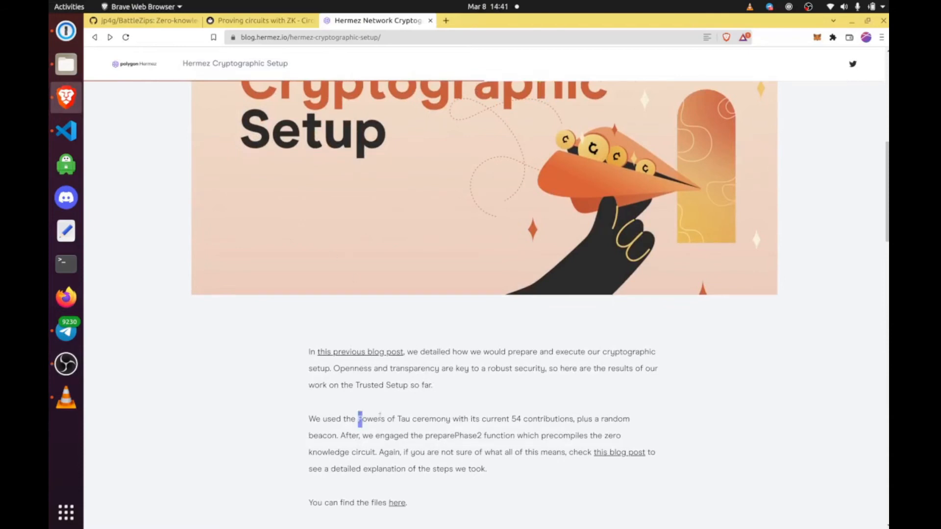
pyautogui.doubleClick(431, 419)
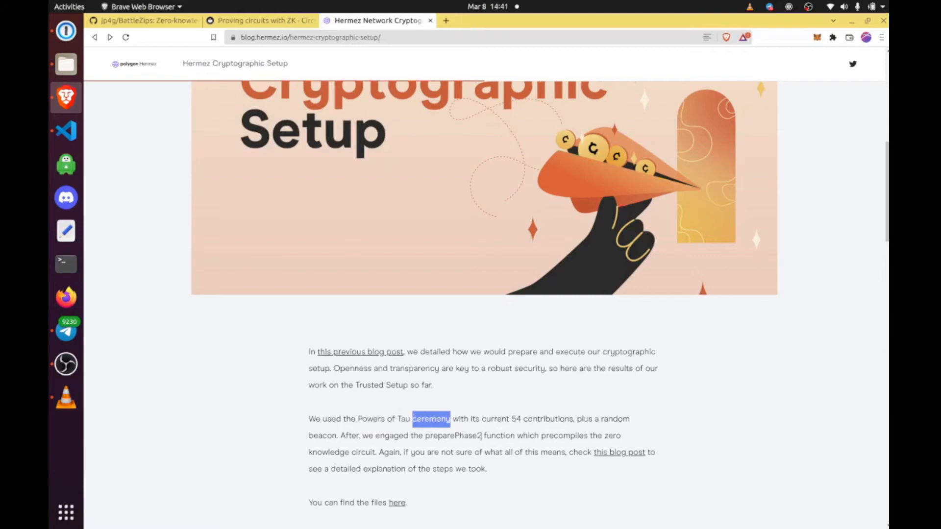
pyautogui.scroll(-3)
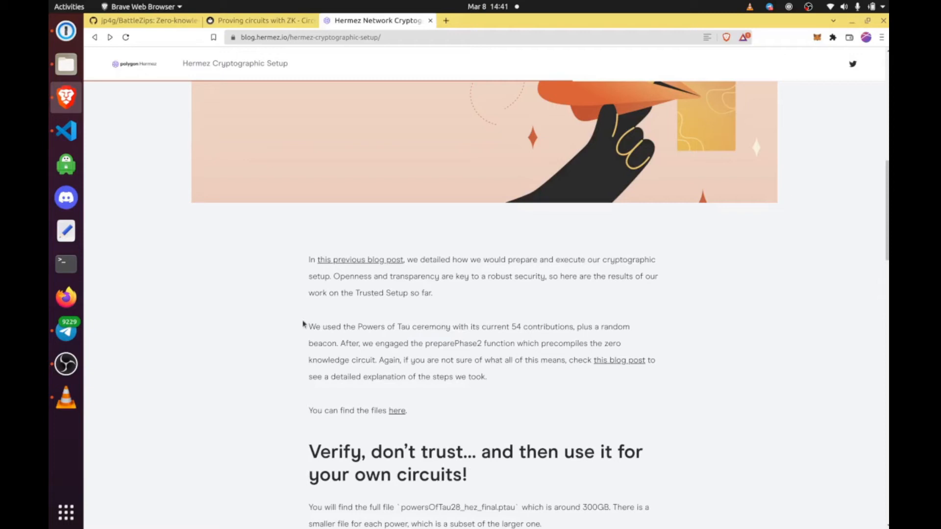
pyautogui.moveTo(302, 321)
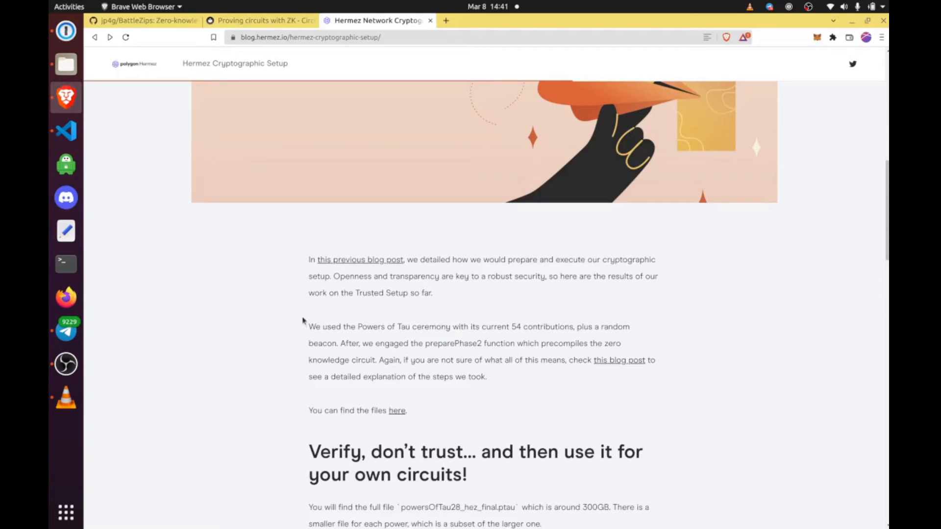
pyautogui.scroll(-3)
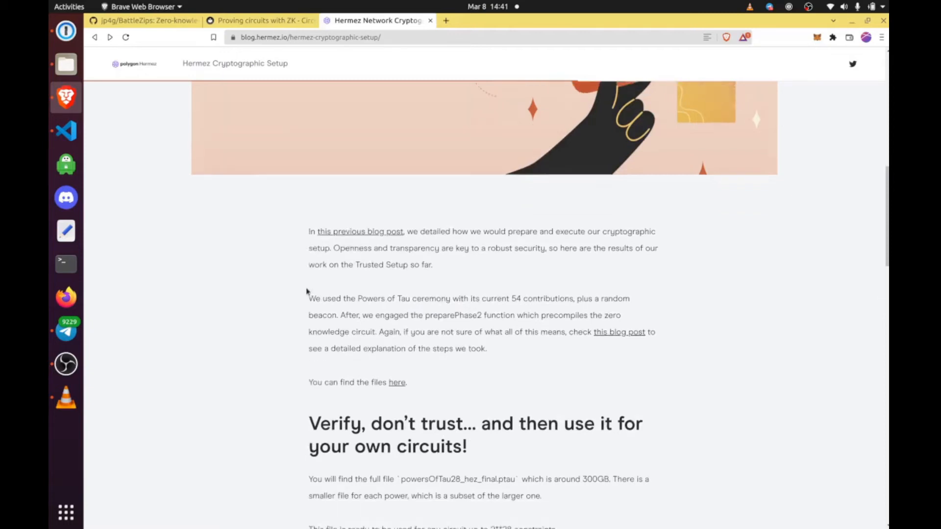
pyautogui.scroll(-3)
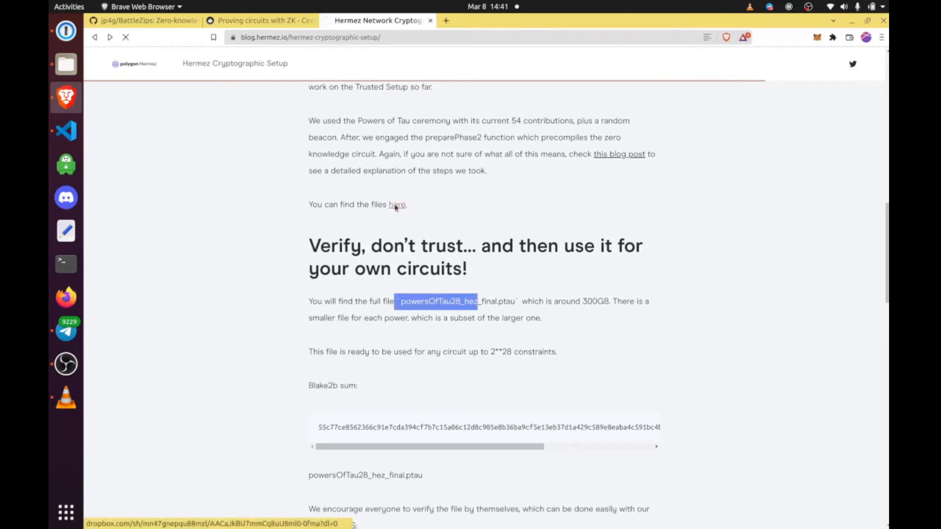
pyautogui.click(398, 204)
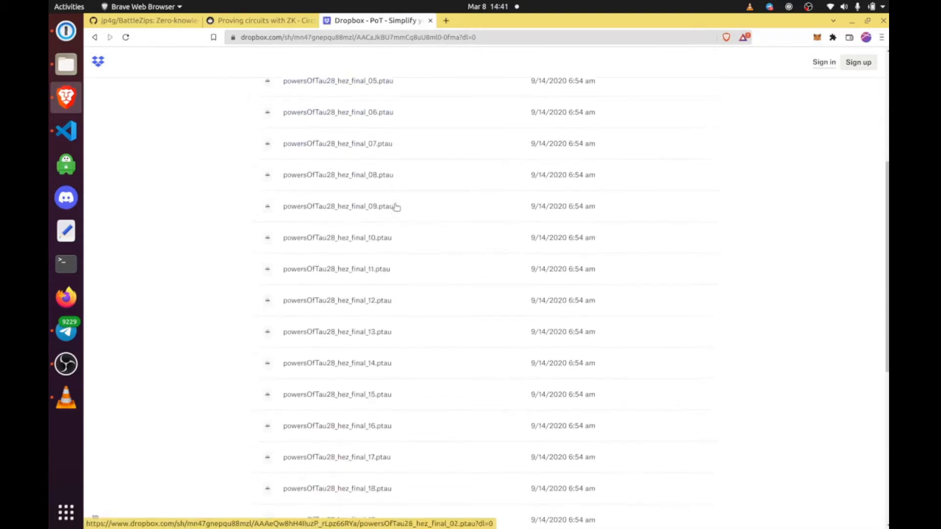
pyautogui.scroll(-3)
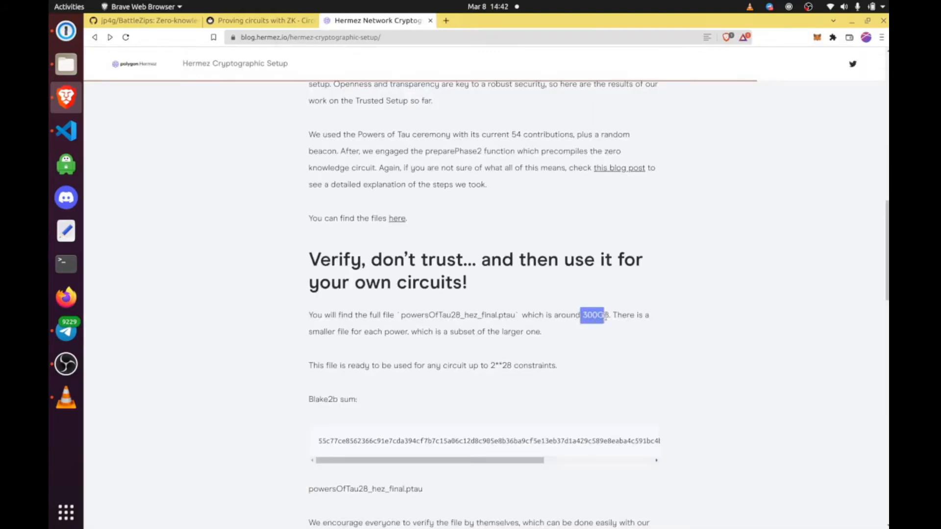
pyautogui.click(596, 315)
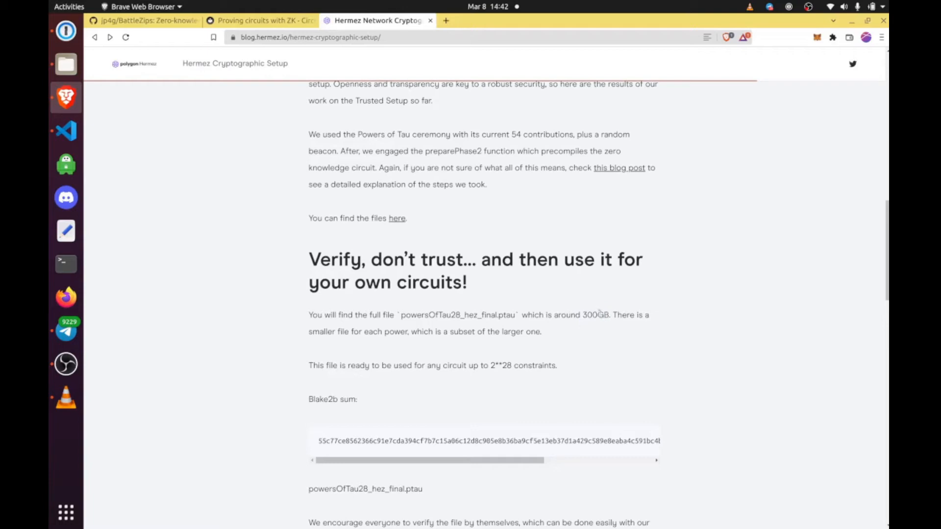
pyautogui.doubleClick(596, 315)
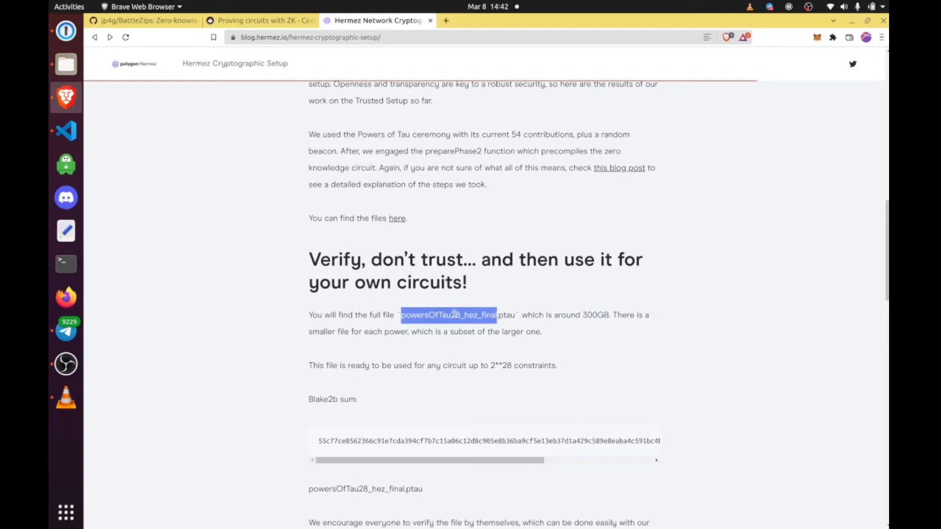
pyautogui.click(452, 314)
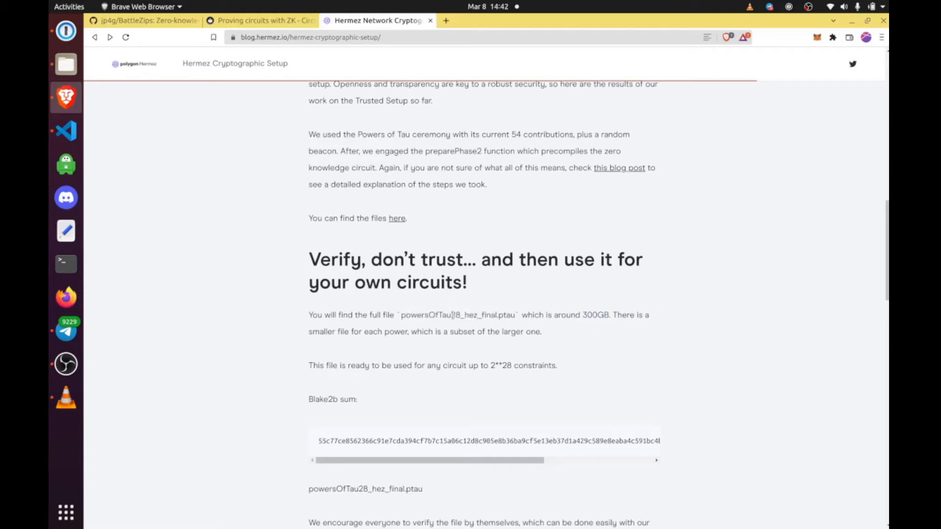
pyautogui.moveTo(452, 315); pyautogui.dragTo(513, 314)
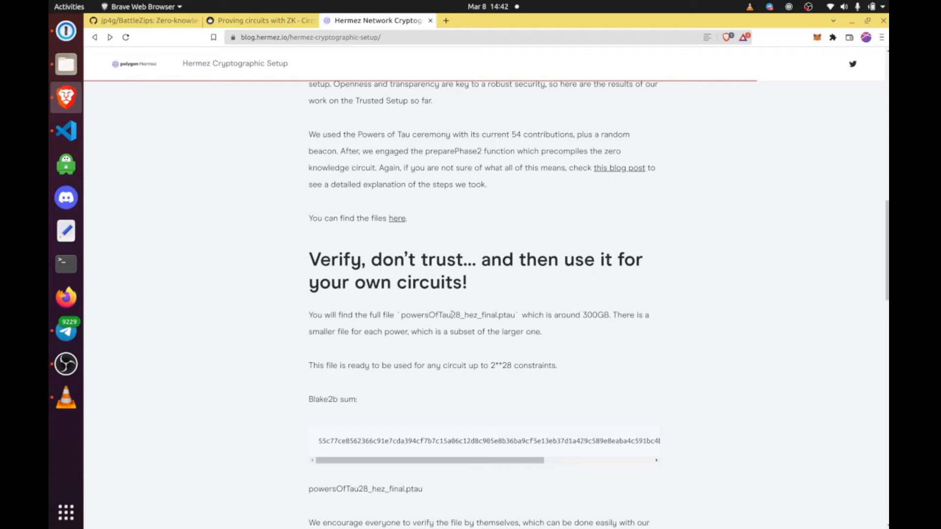
pyautogui.click(142, 21)
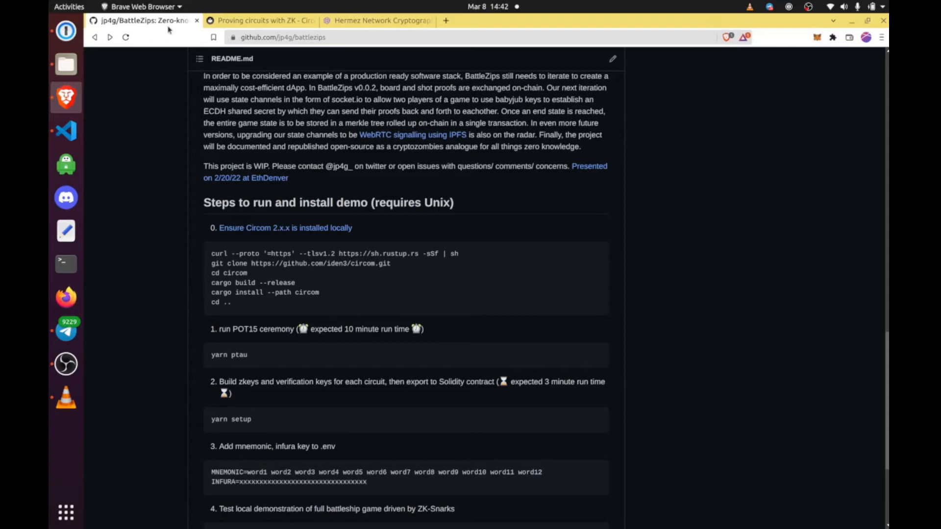
pyautogui.click(378, 20)
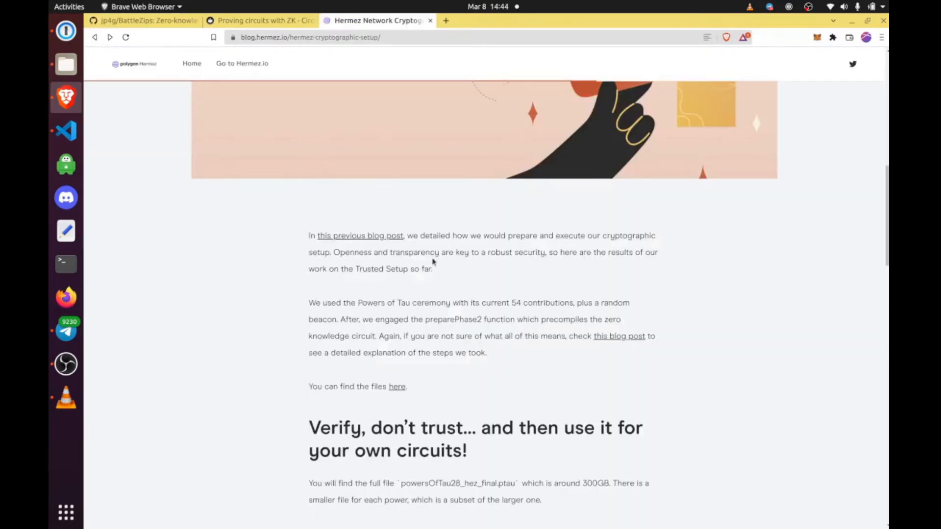
pyautogui.click(360, 236)
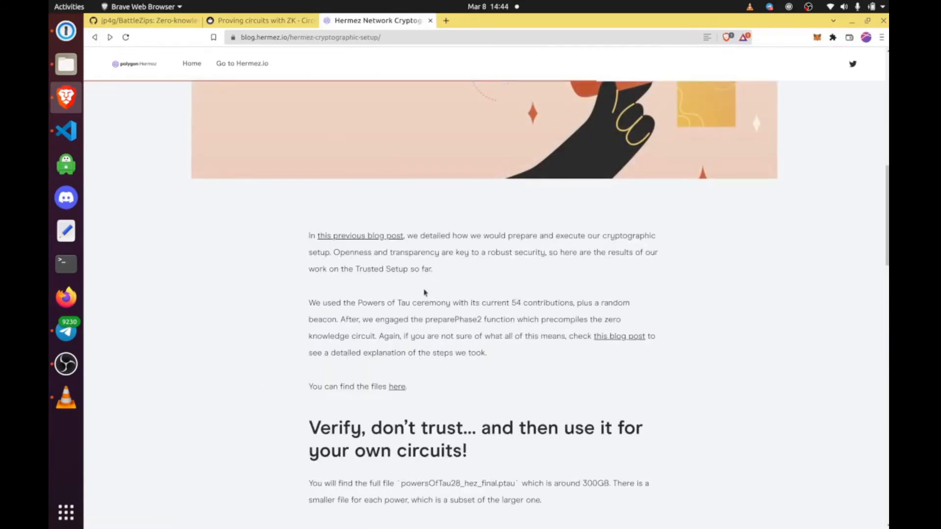
pyautogui.click(142, 20)
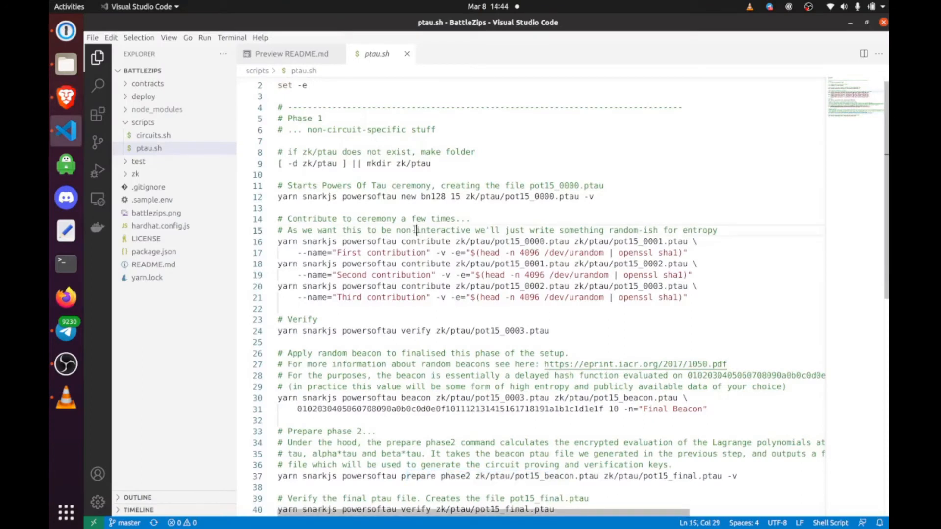
pyautogui.moveTo(363, 197); pyautogui.dragTo(558, 197)
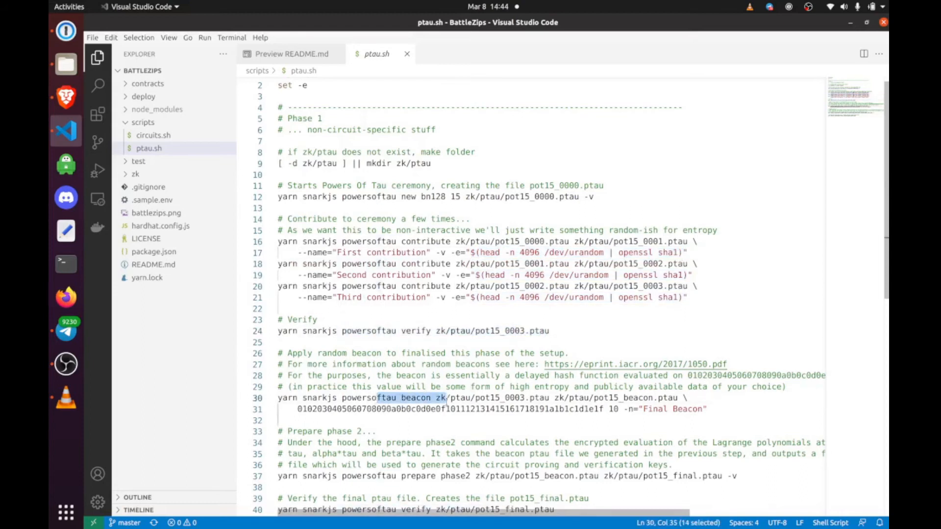
pyautogui.moveTo(378, 397); pyautogui.dragTo(465, 409)
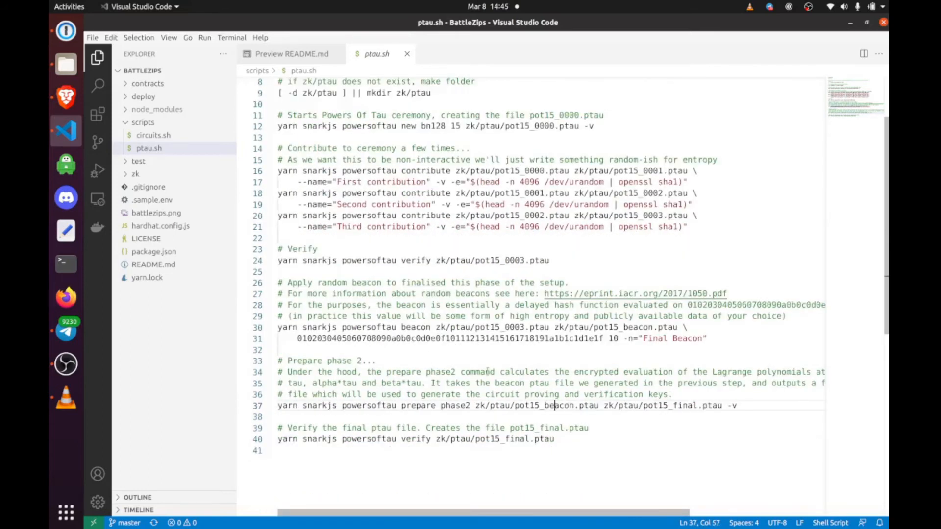
pyautogui.click(650, 405)
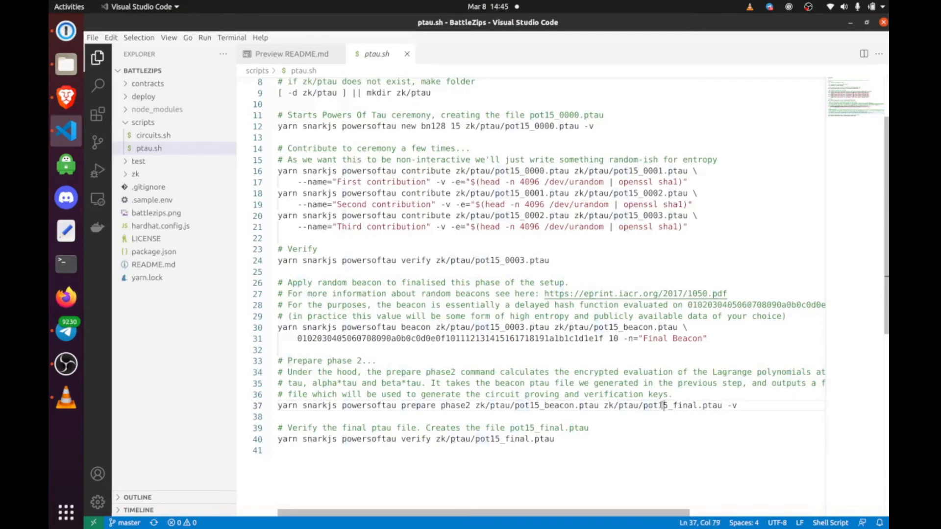
pyautogui.doubleClick(677, 405)
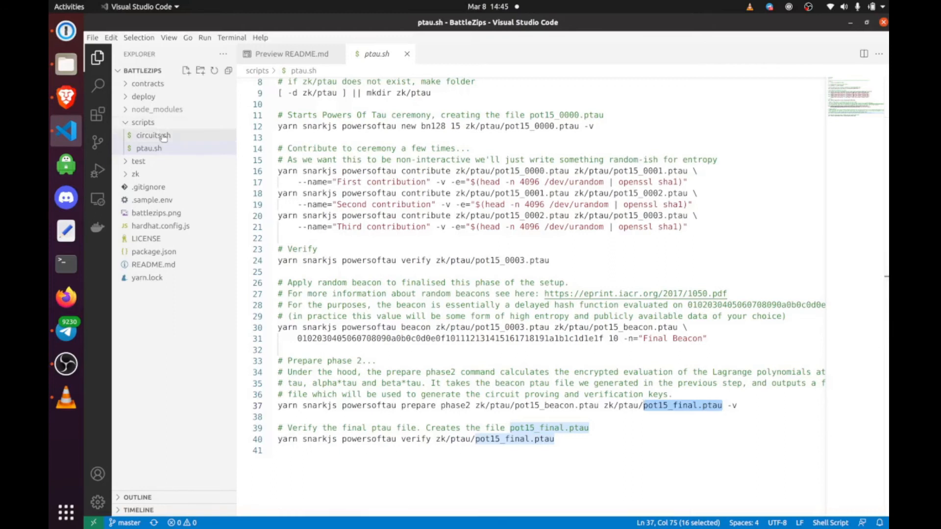
pyautogui.moveTo(152, 136)
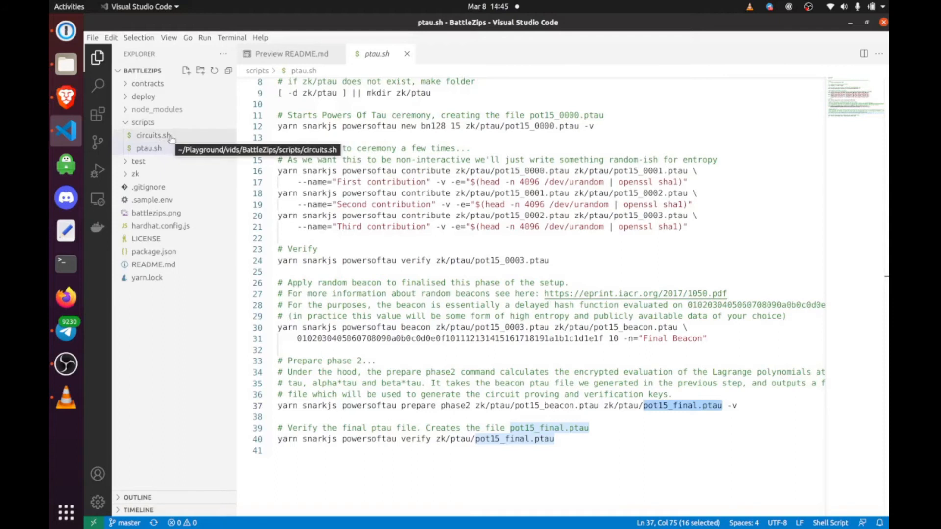
pyautogui.click(148, 148)
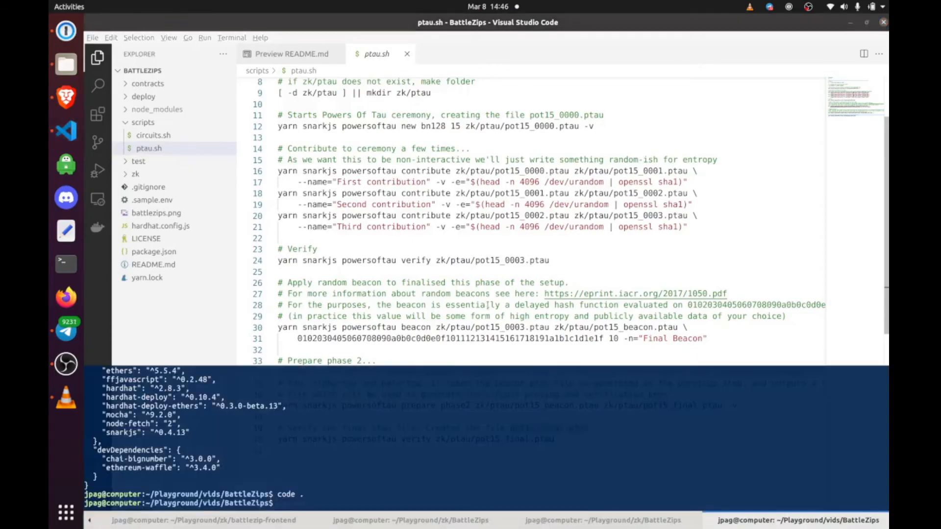
# Step: Run yarn ptau to generate the pot15 ptau files
pyautogui.write('yarn')
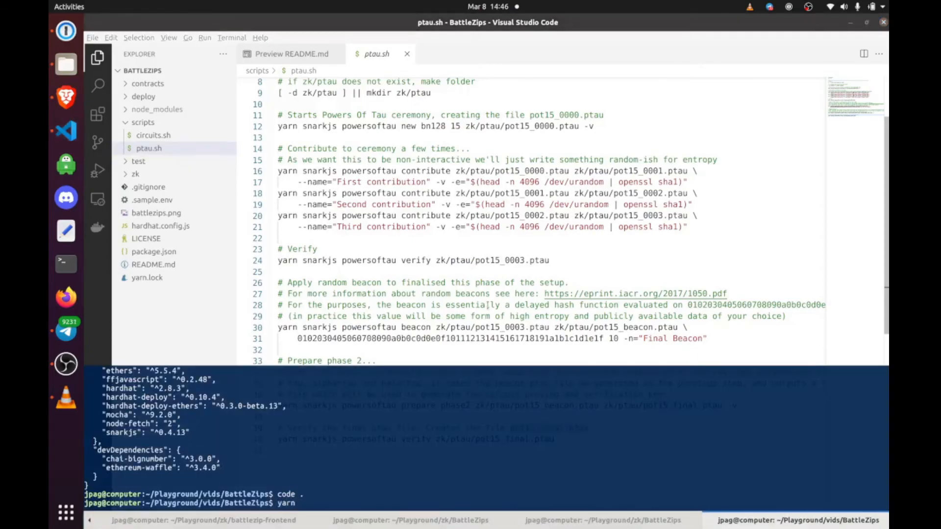
pyautogui.write('ptau')
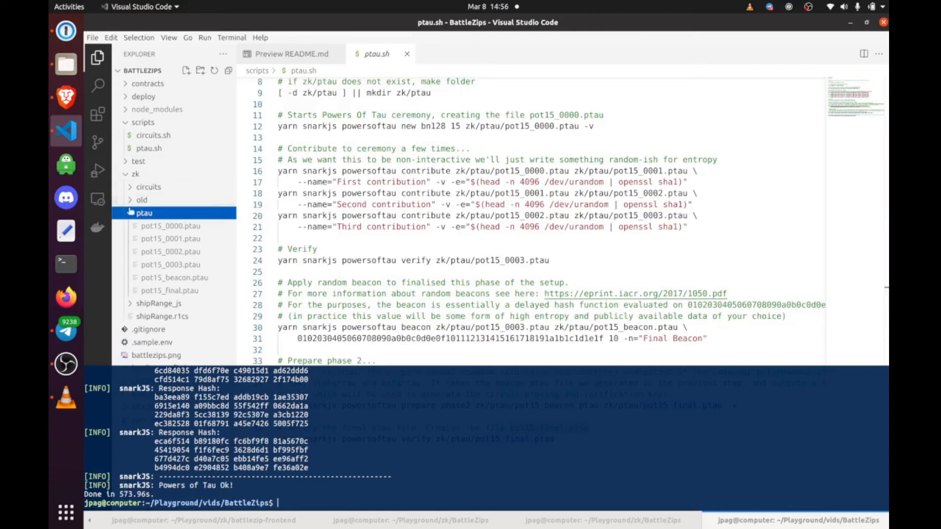
# Step: Collapse zk/ptau, expand zk/circuits, and open scripts/circuits.sh
pyautogui.click(142, 213)
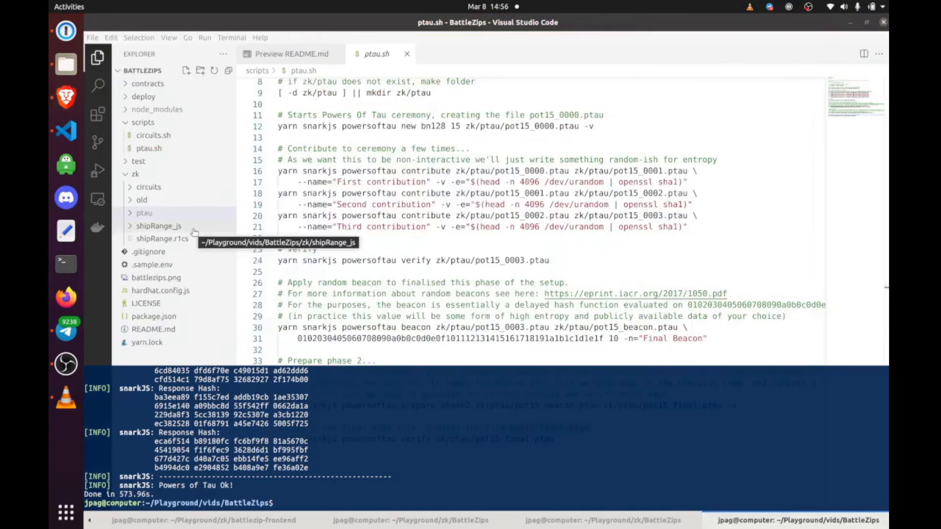
pyautogui.click(149, 186)
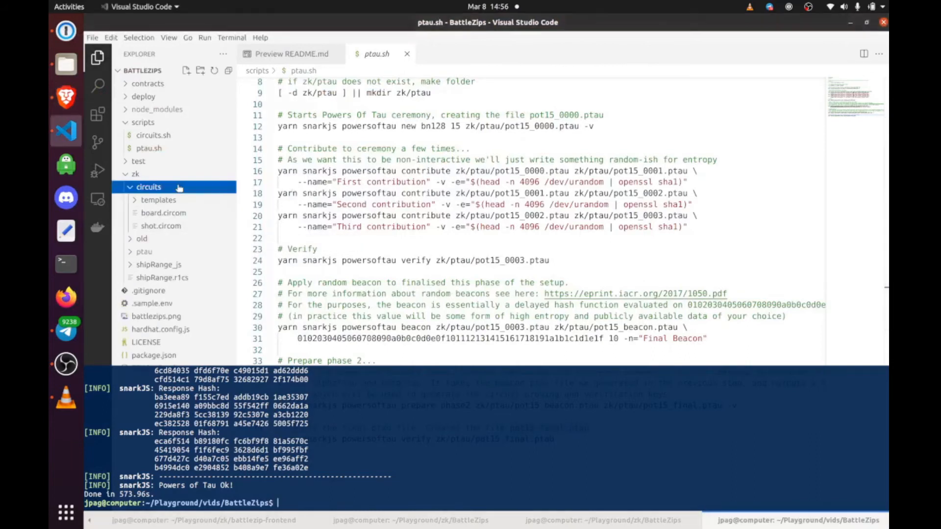
pyautogui.click(145, 135)
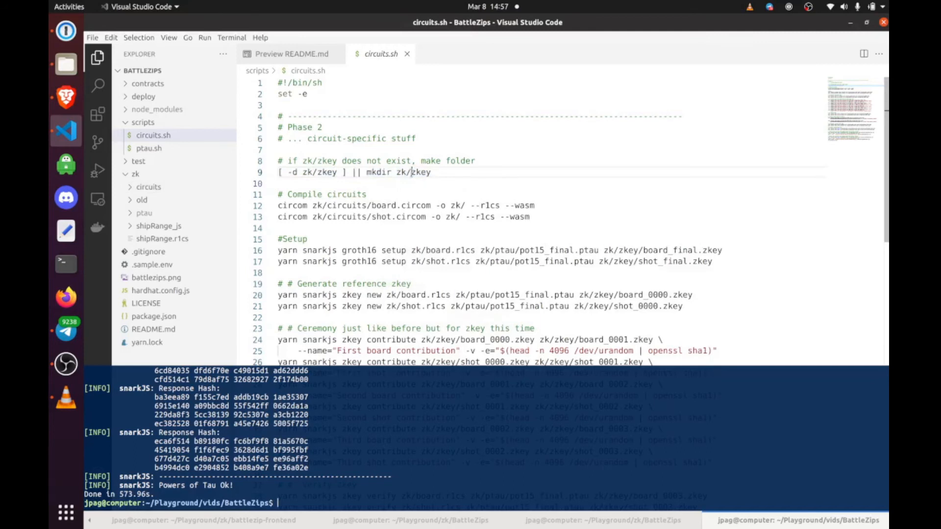
pyautogui.doubleClick(421, 172)
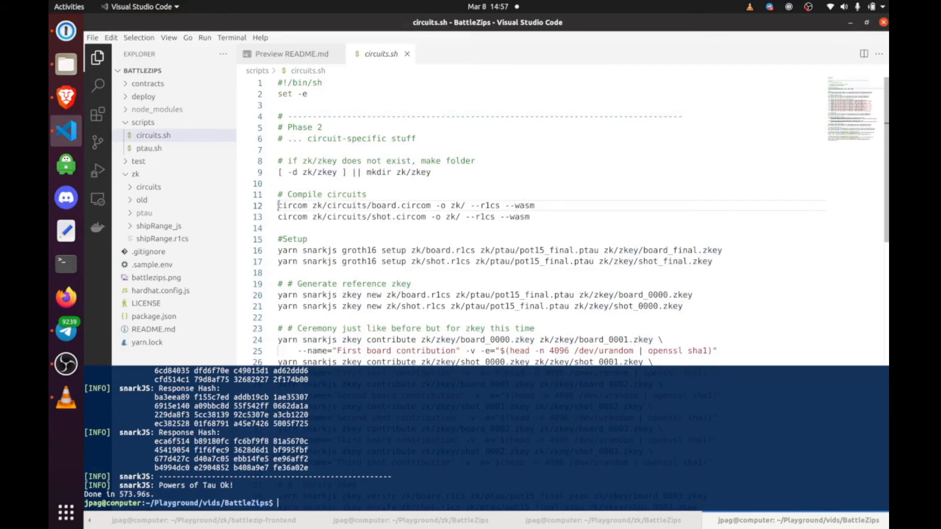
pyautogui.moveTo(279, 205); pyautogui.dragTo(536, 205)
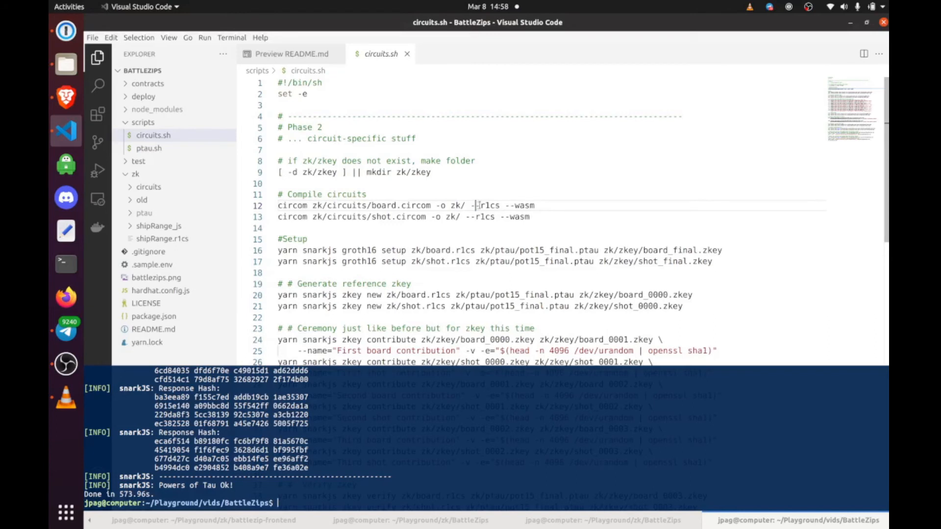
pyautogui.doubleClick(490, 205)
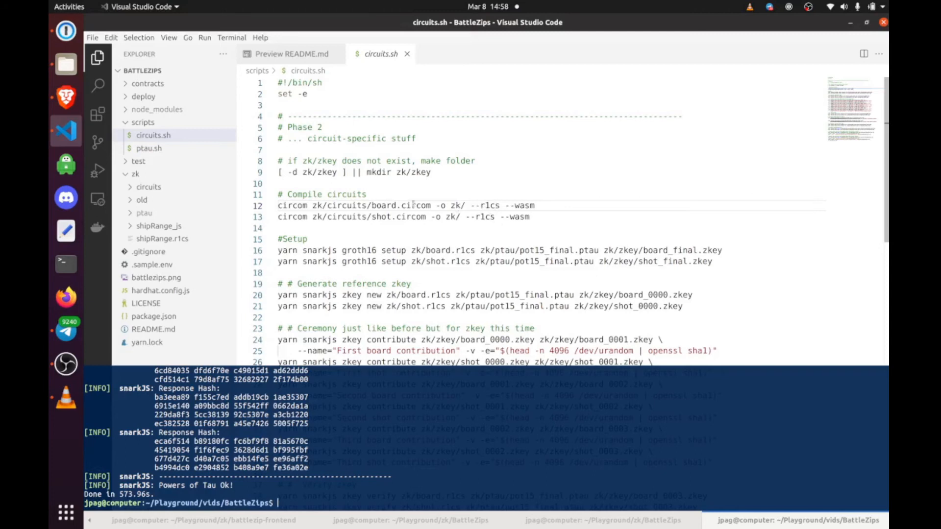
pyautogui.doubleClick(410, 205)
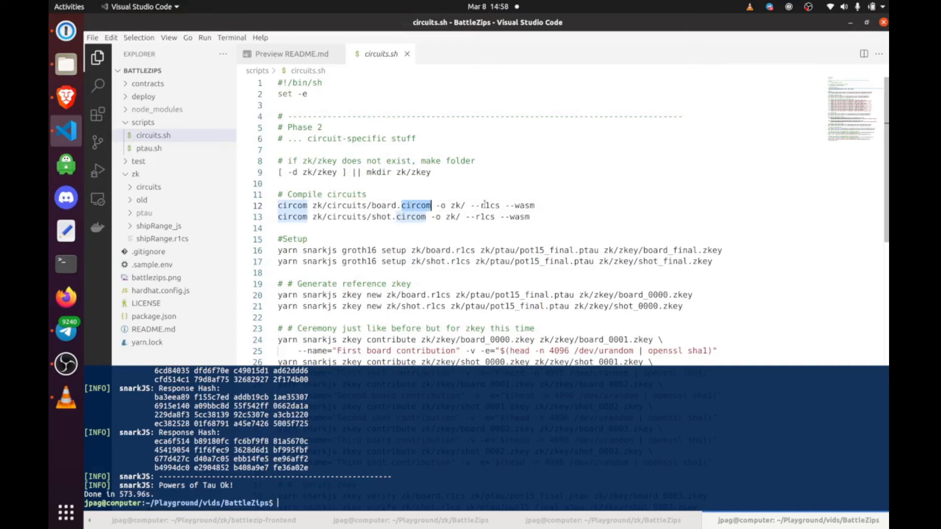
pyautogui.click(465, 250)
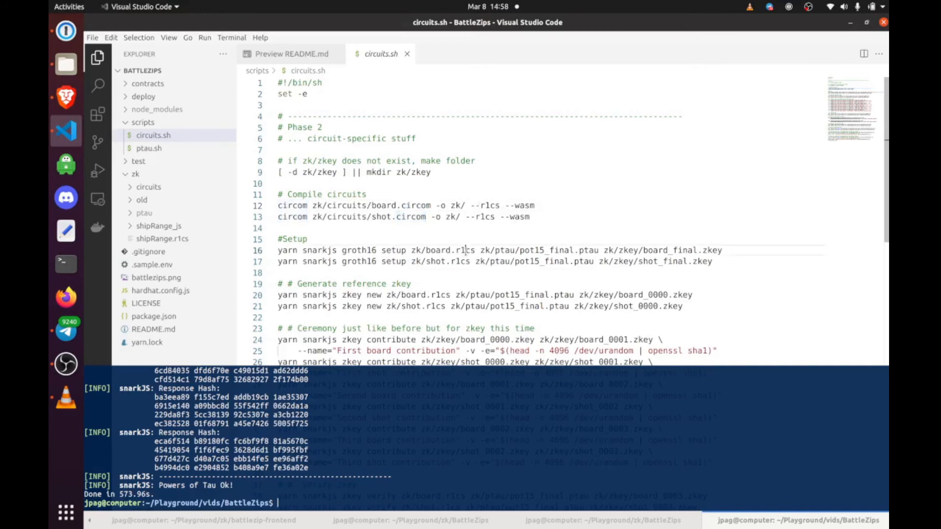
pyautogui.doubleClick(467, 251)
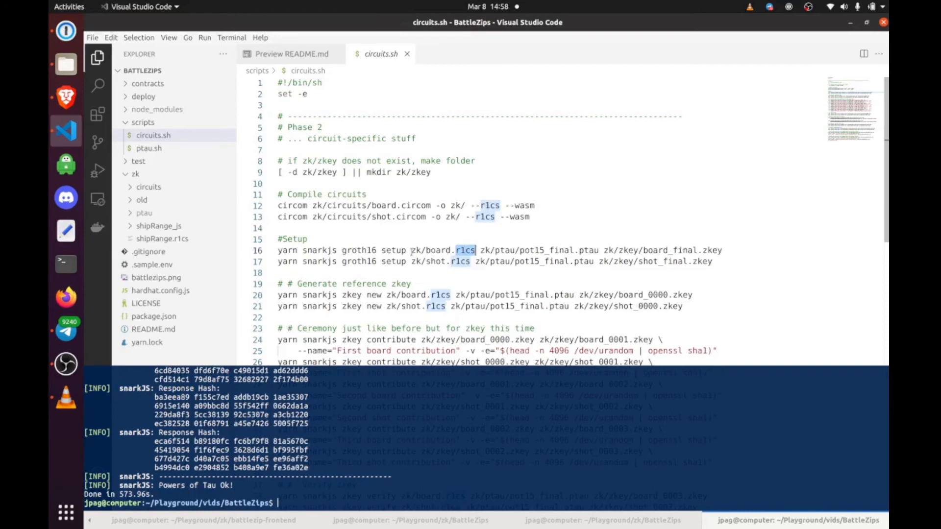
pyautogui.moveTo(525, 203)
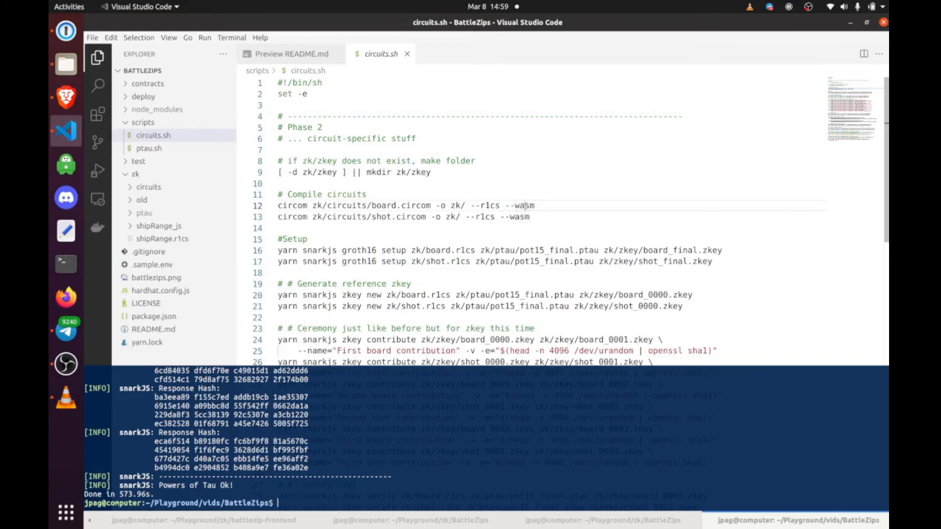
pyautogui.doubleClick(521, 205)
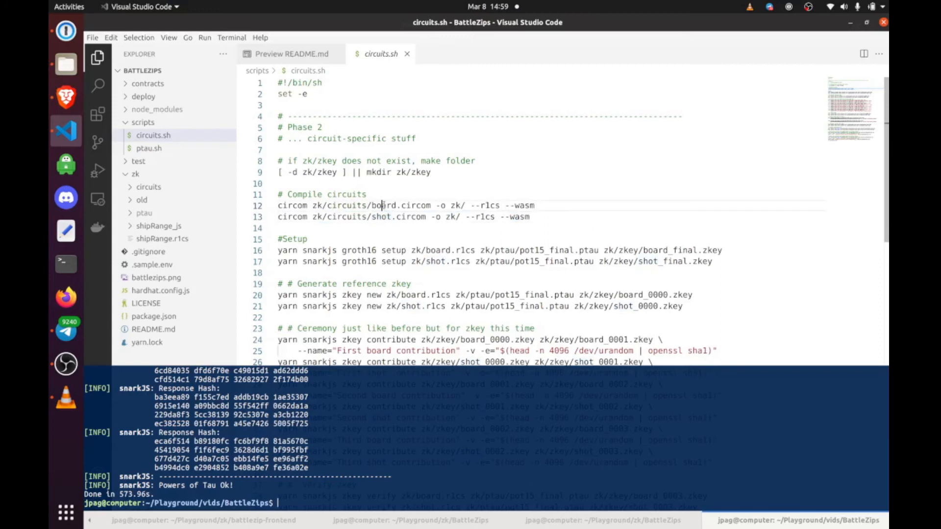
pyautogui.doubleClick(383, 206)
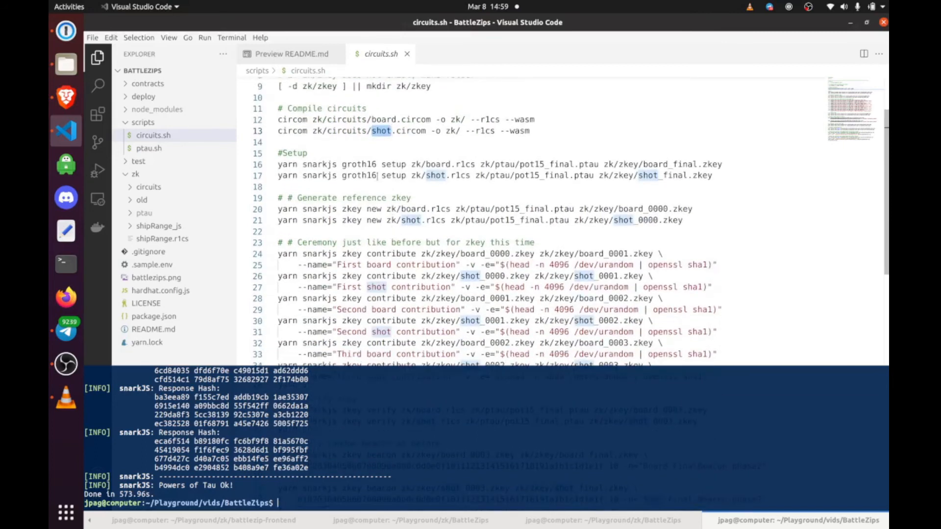
pyautogui.scroll(-3)
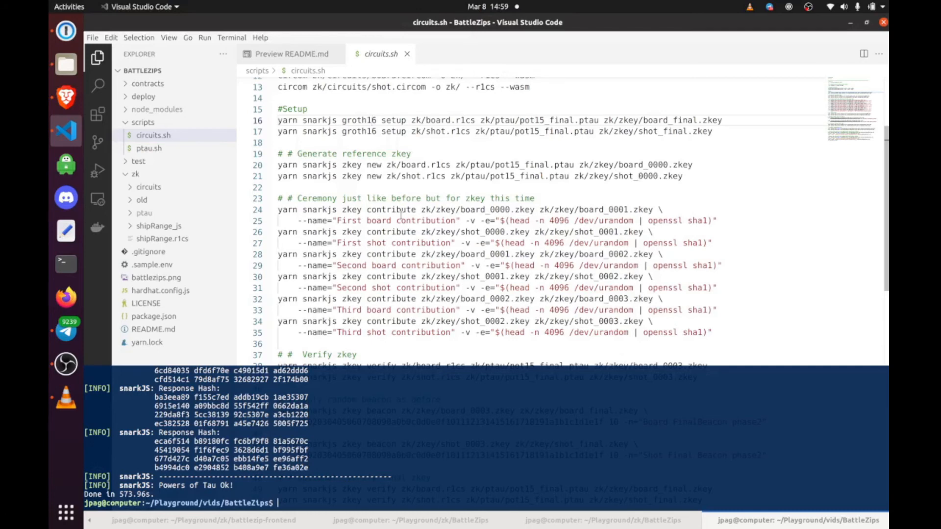
pyautogui.moveTo(381, 209); pyautogui.dragTo(396, 321)
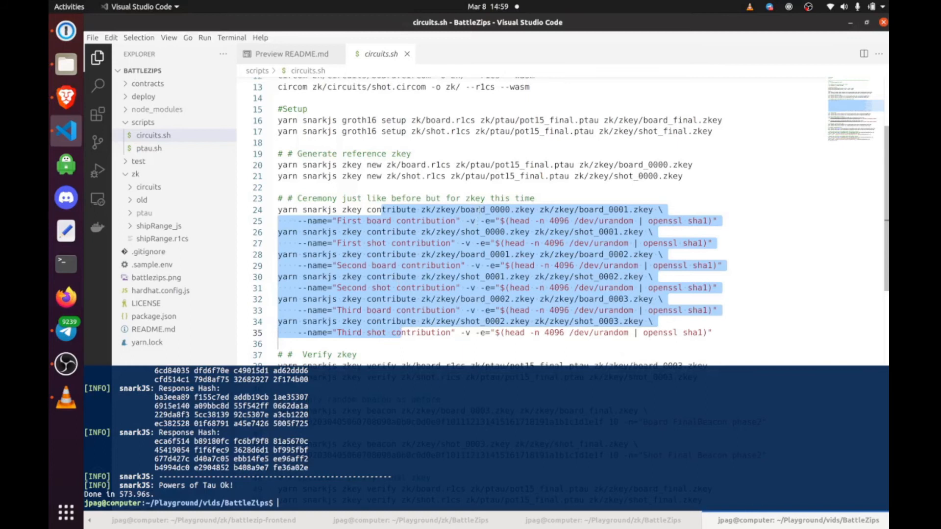
pyautogui.scroll(-3)
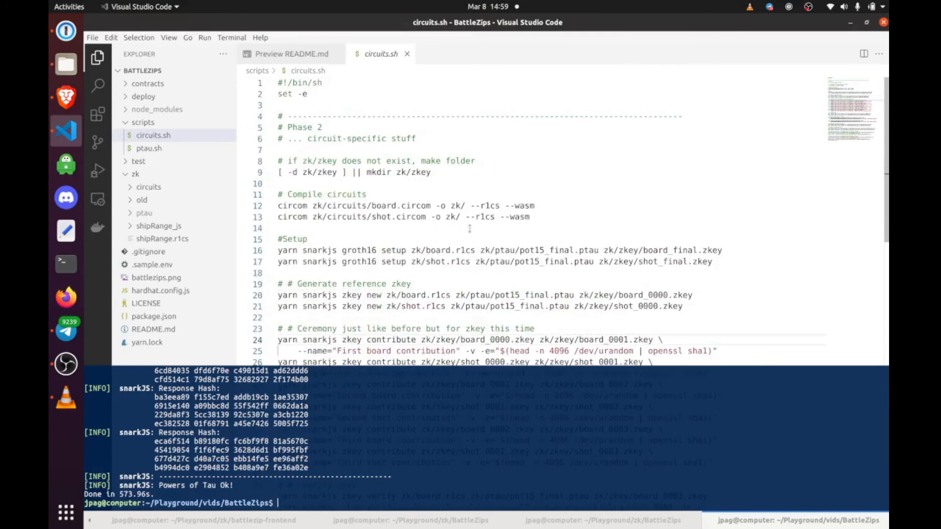
pyautogui.scroll(-3)
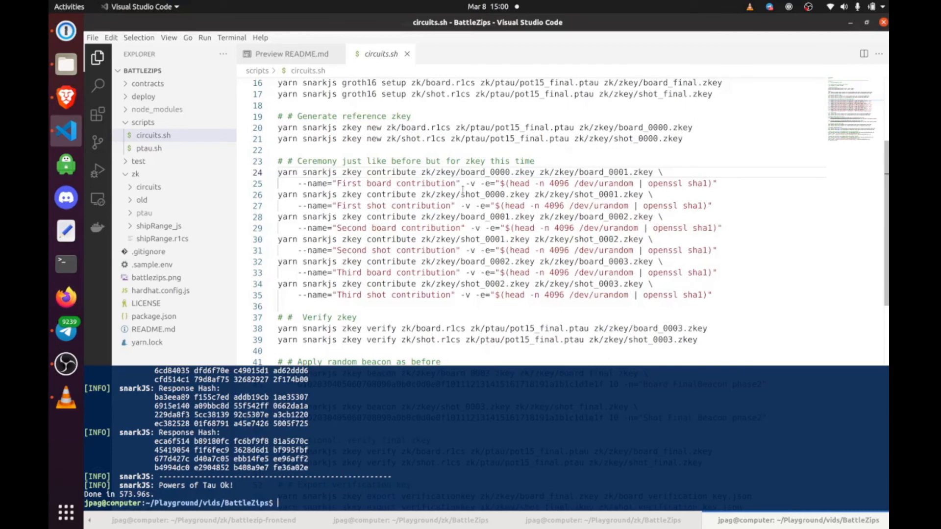
pyautogui.click(470, 172)
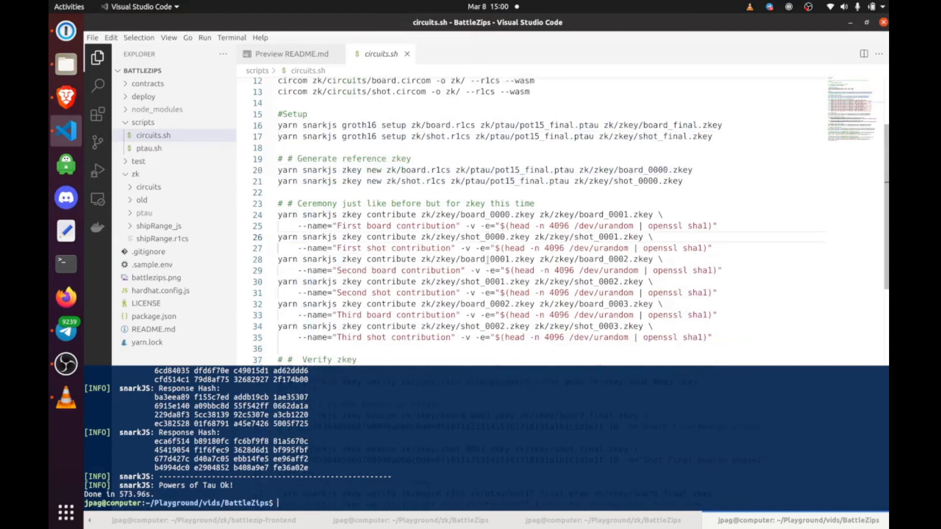
pyautogui.scroll(-3)
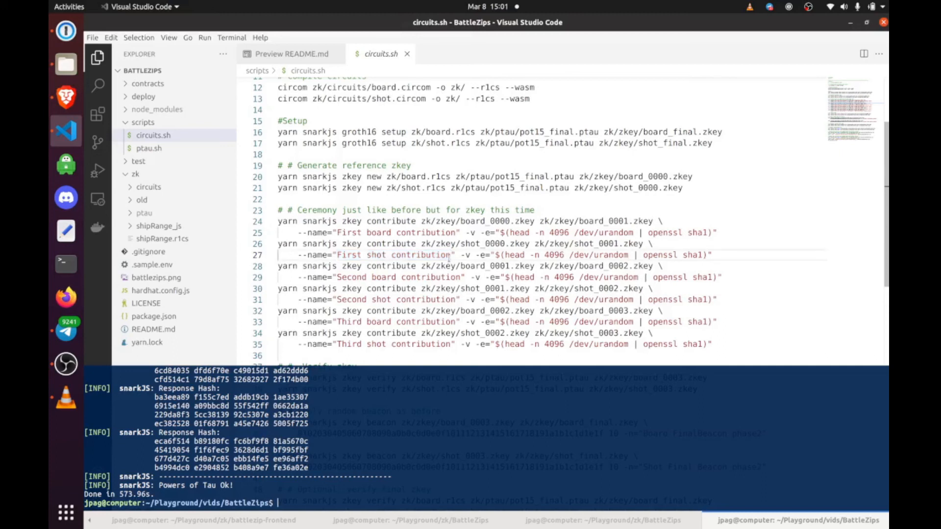
pyautogui.scroll(-3)
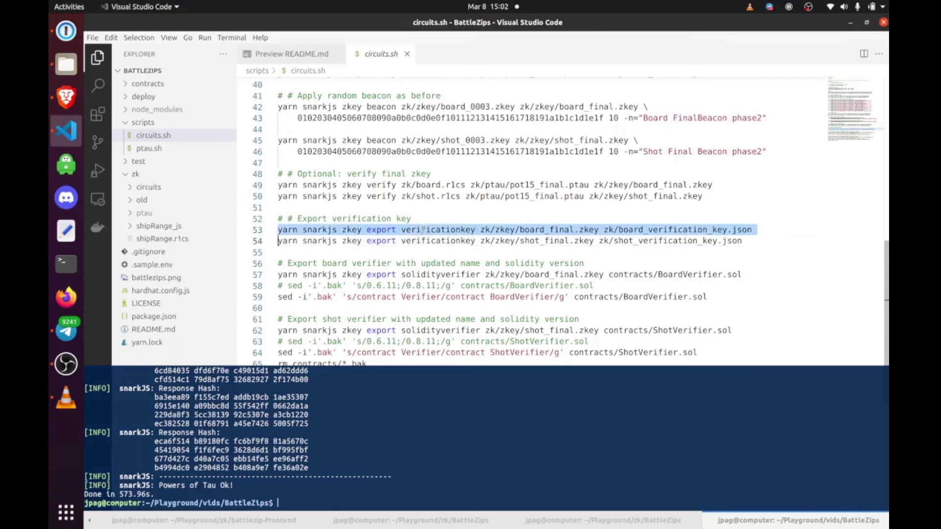
# Step: Open hardhat.config.js to view its network RPC endpoints and account settings
pyautogui.click(421, 230)
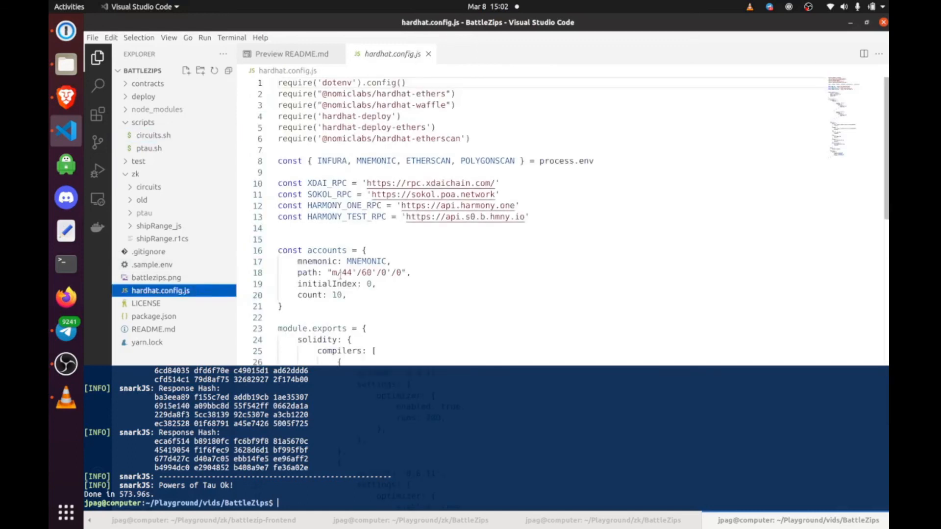
# Step: Review the Solidity 0.8.11 and 0.6.11 compiler blocks, then return to circuits.sh
pyautogui.scroll(-3)
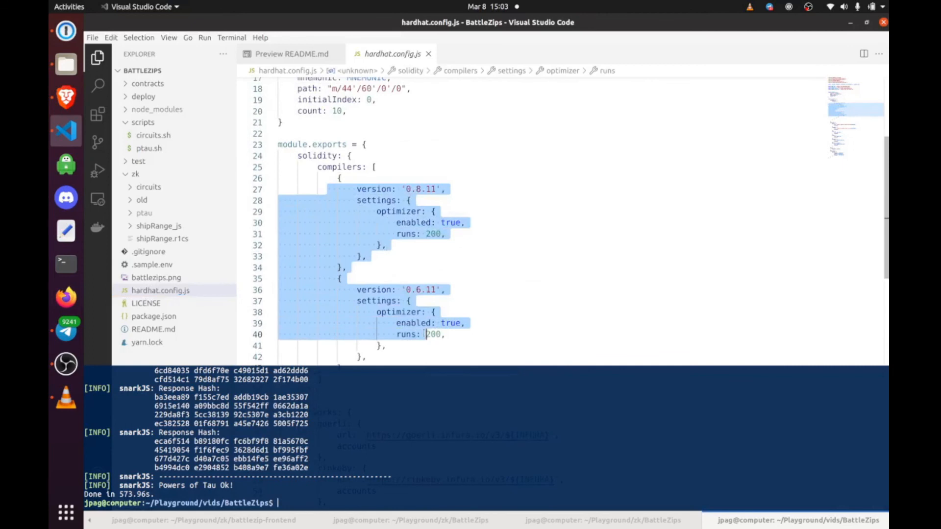
pyautogui.click(151, 135)
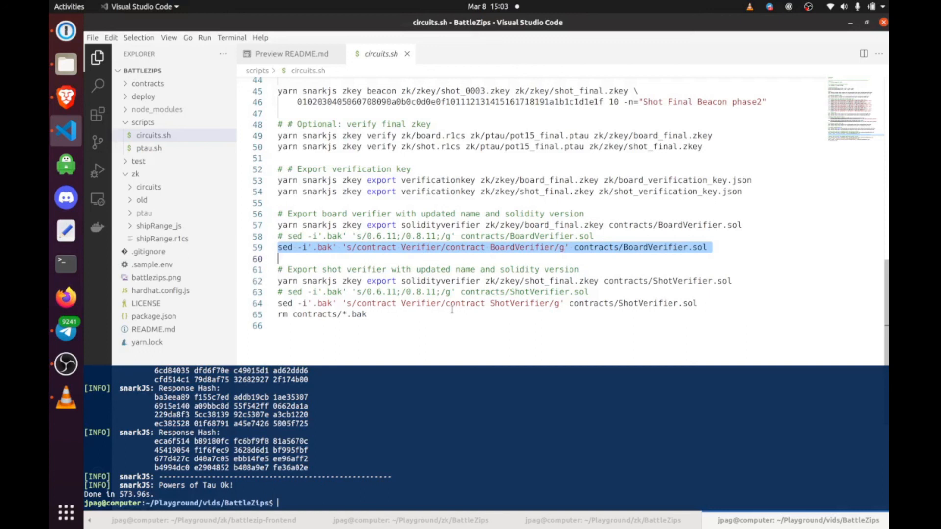
# Step: Glance at the README setup instructions, then reopen circuits.sh
pyautogui.click(291, 54)
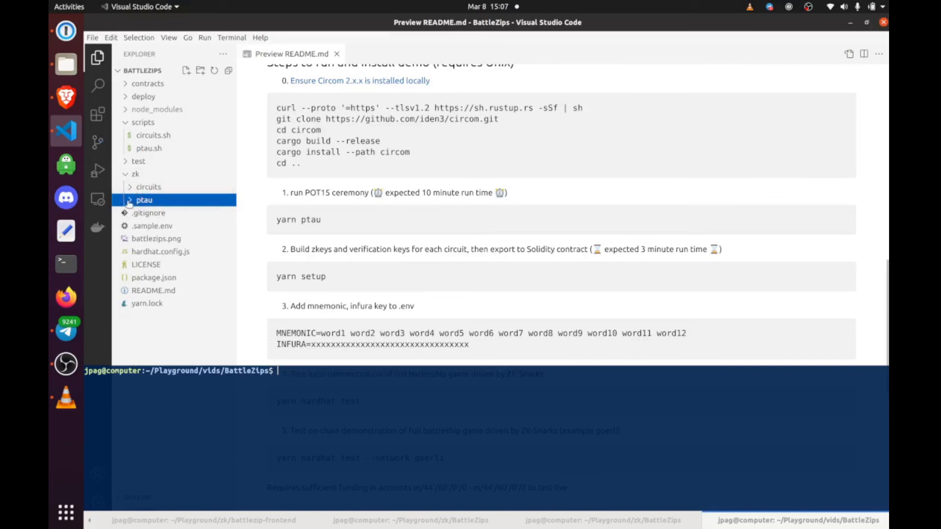
pyautogui.moveTo(142, 200)
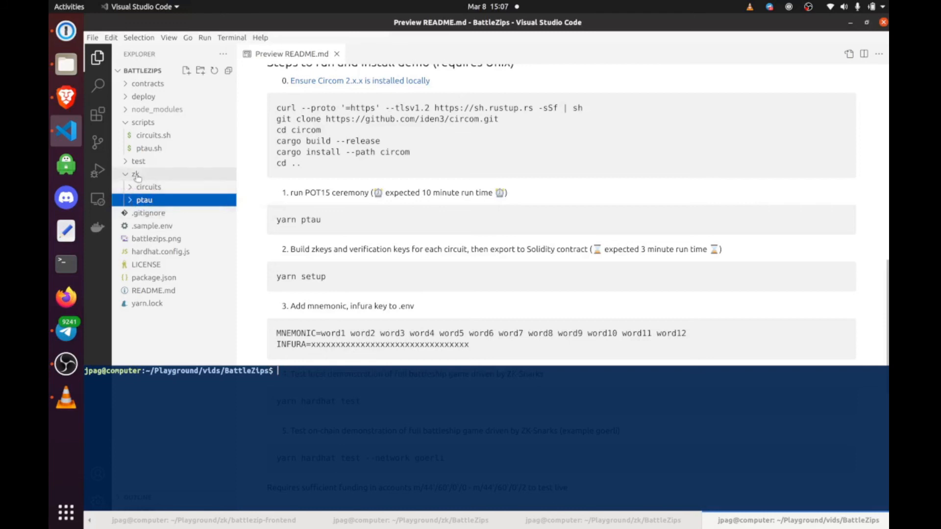
pyautogui.moveTo(136, 174)
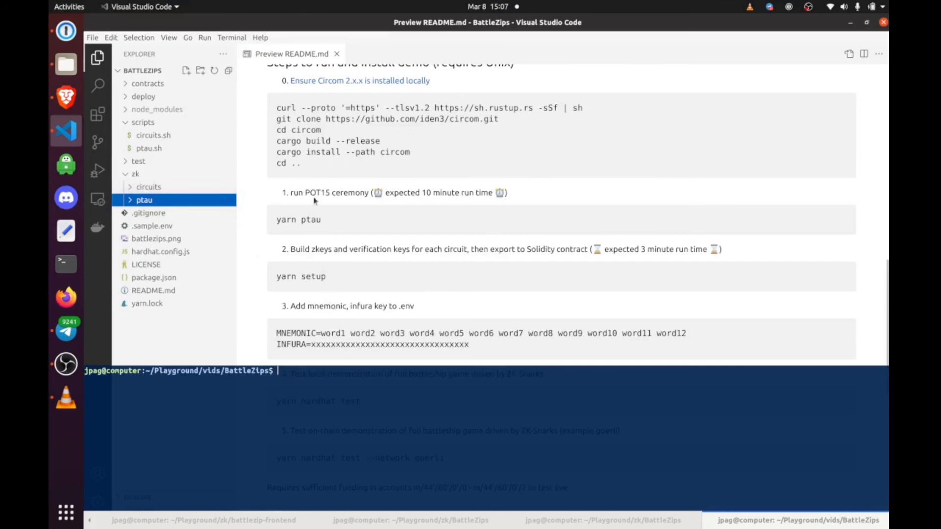
pyautogui.click(153, 135)
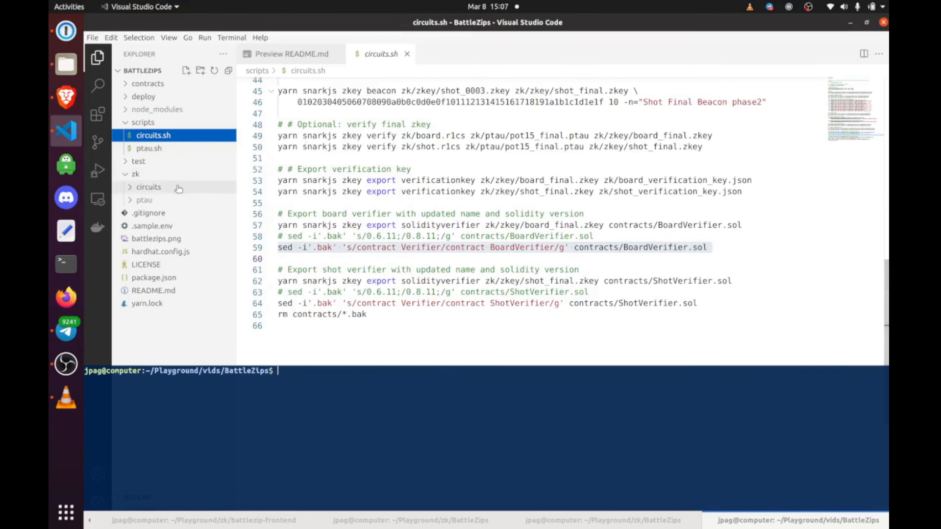
pyautogui.moveTo(156, 199)
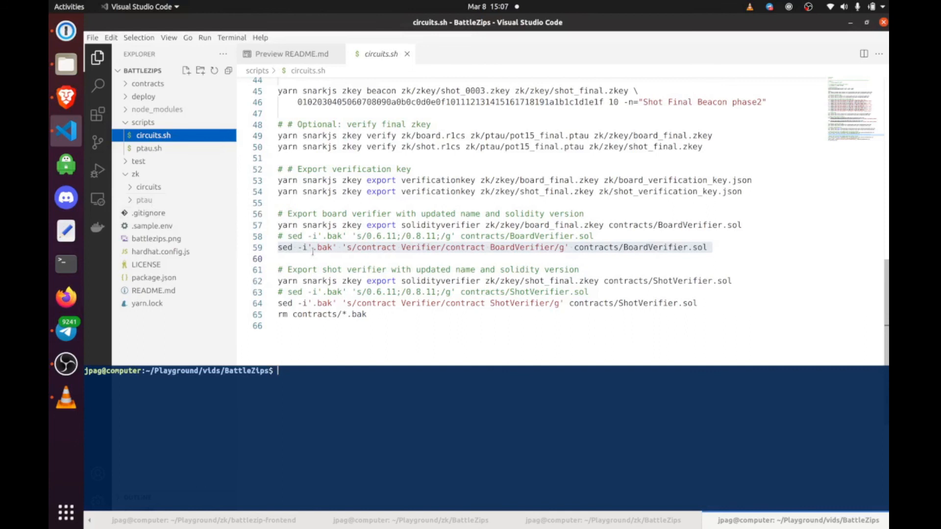
# Step: Run 'yarn setup' in the terminal and expand shot_js to watch outputs appear
pyautogui.write('yarn')
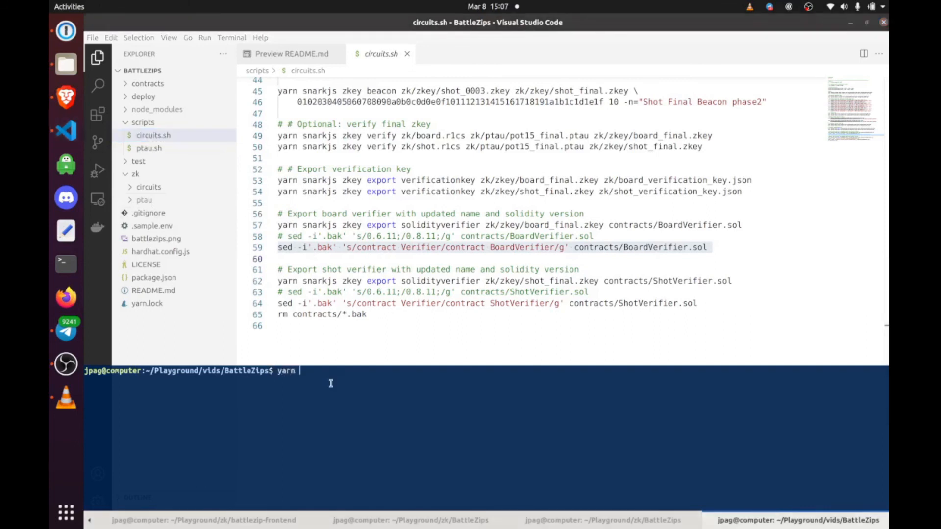
pyautogui.write('setup')
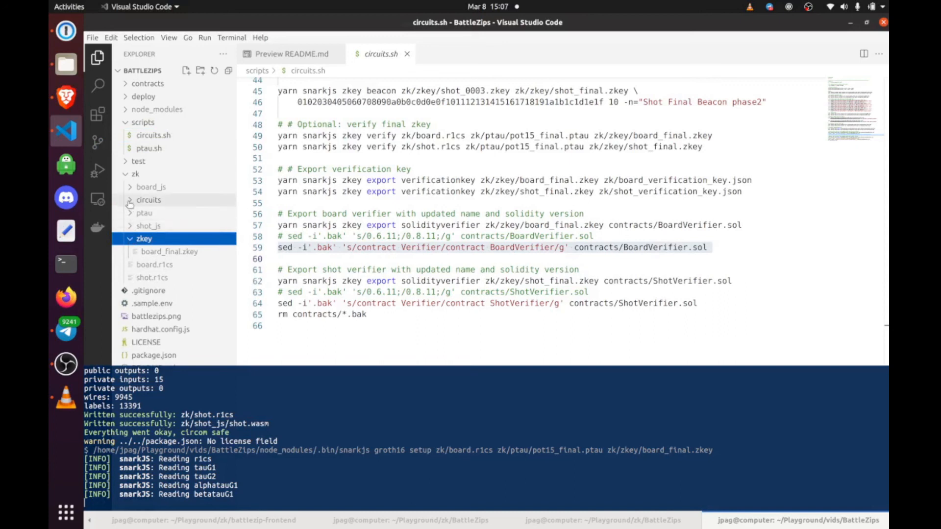
pyautogui.click(148, 226)
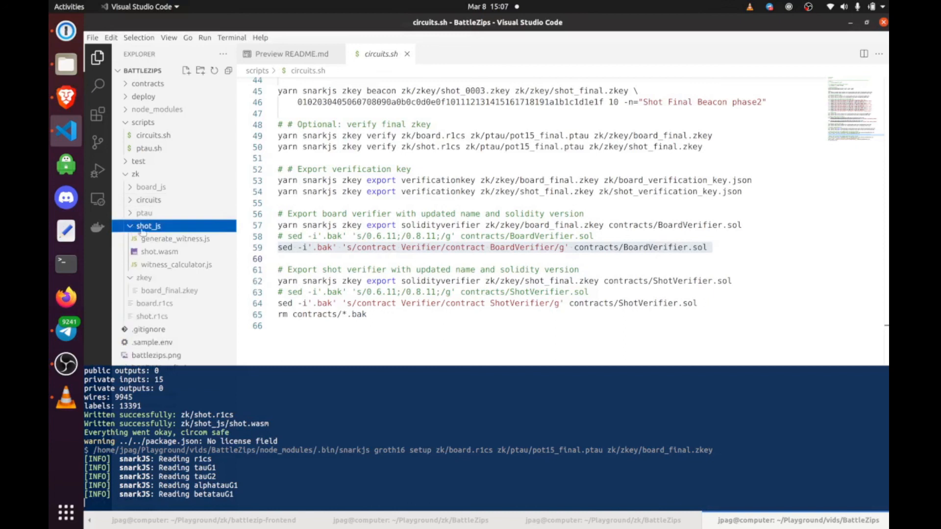
pyautogui.moveTo(172, 239)
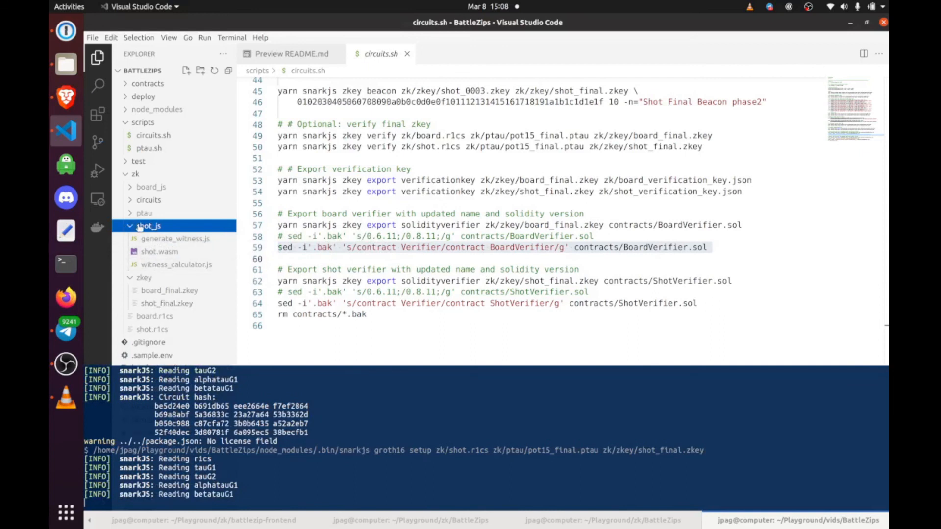
pyautogui.moveTo(175, 252)
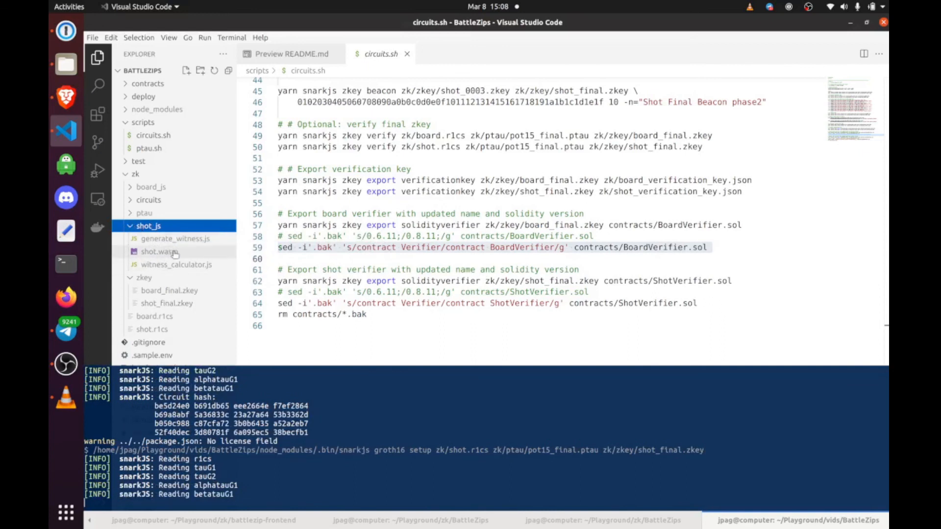
pyautogui.moveTo(174, 238)
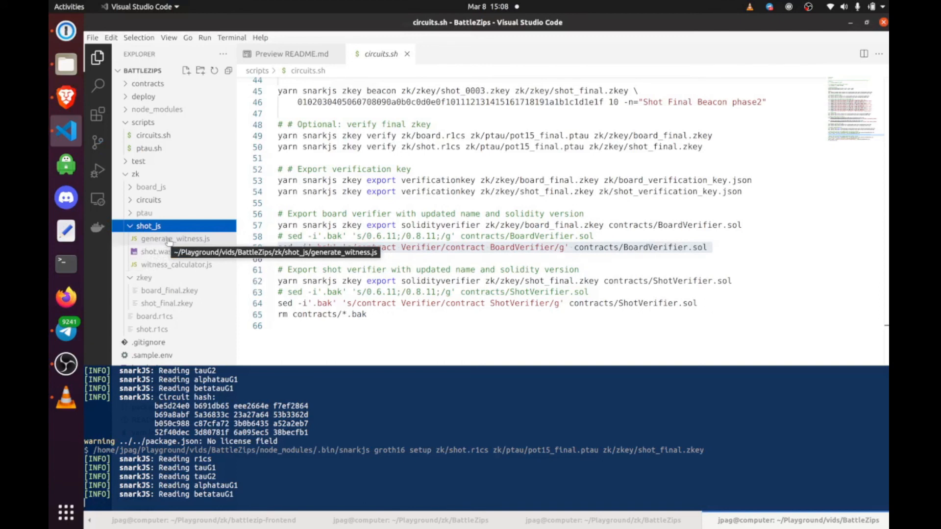
pyautogui.moveTo(192, 239)
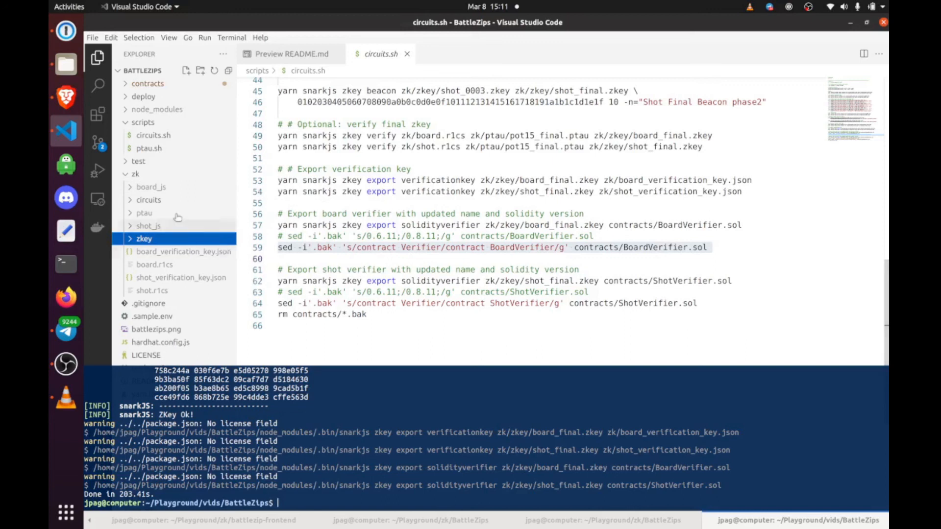
pyautogui.moveTo(126, 176)
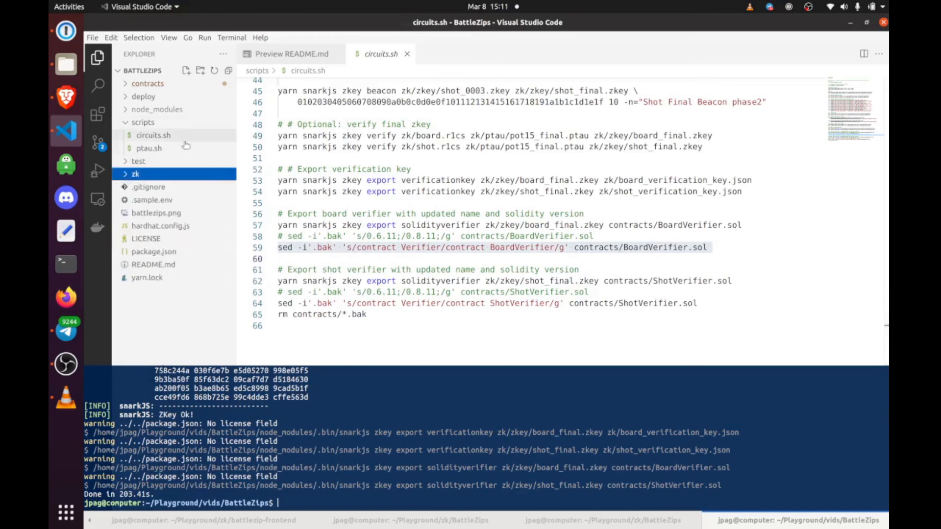
# Step: Collapse scripts and expand contracts to see BoardVerifier.sol and ShotVerifier.sol
pyautogui.click(138, 161)
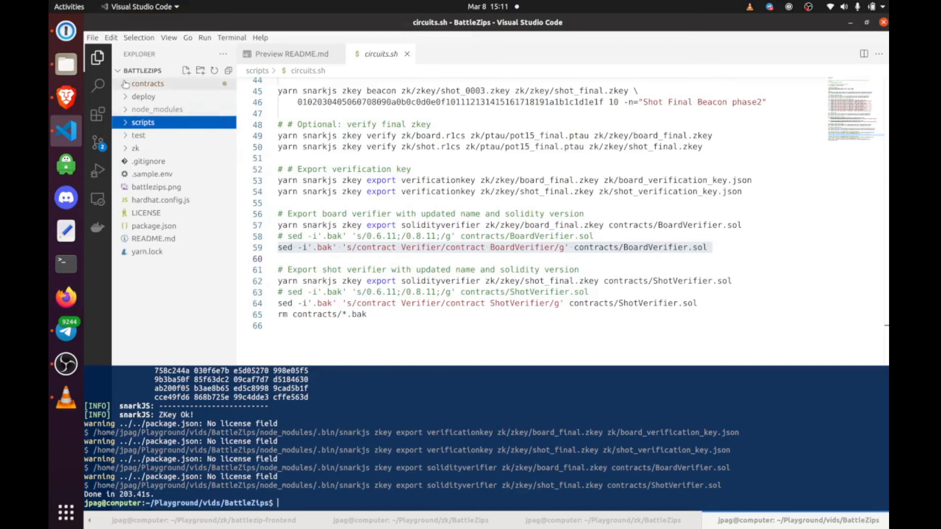
pyautogui.click(148, 83)
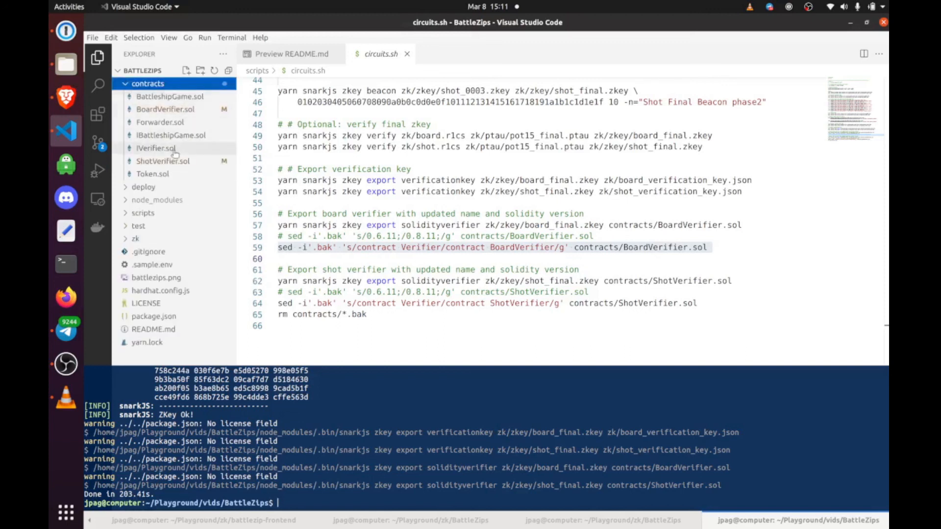